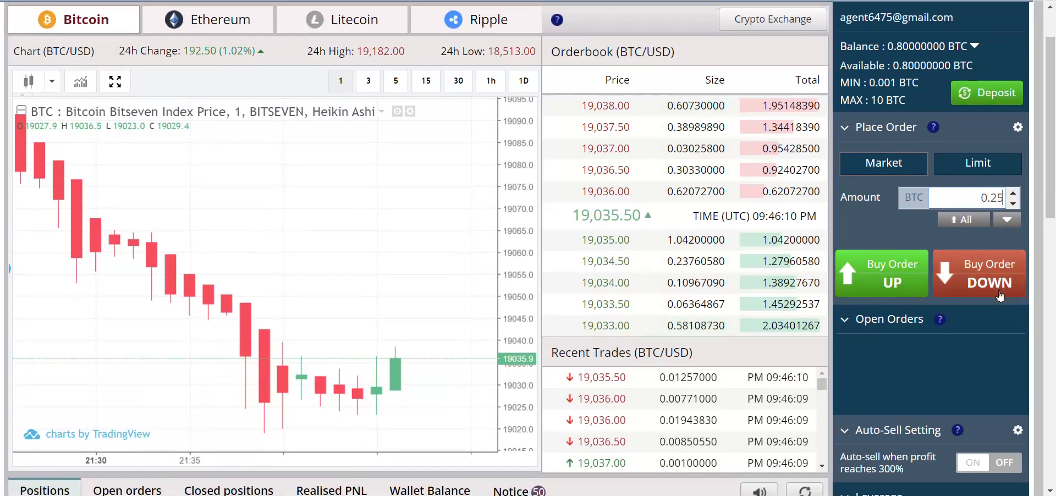
# - Open the '35.12% $14782.56' trade screenshot from the desktop, showing the 2.13 BTC 50x long
pyautogui.scroll(-3)
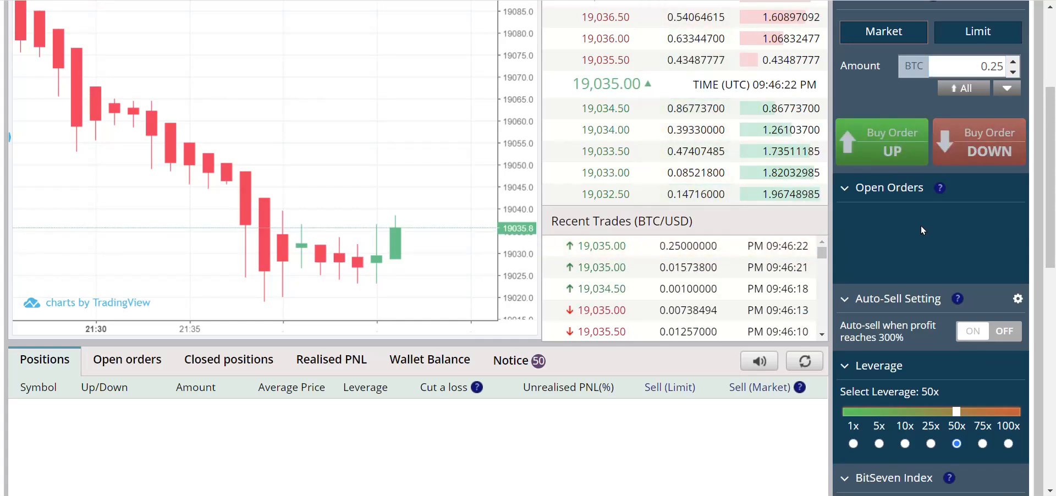
pyautogui.click(881, 142)
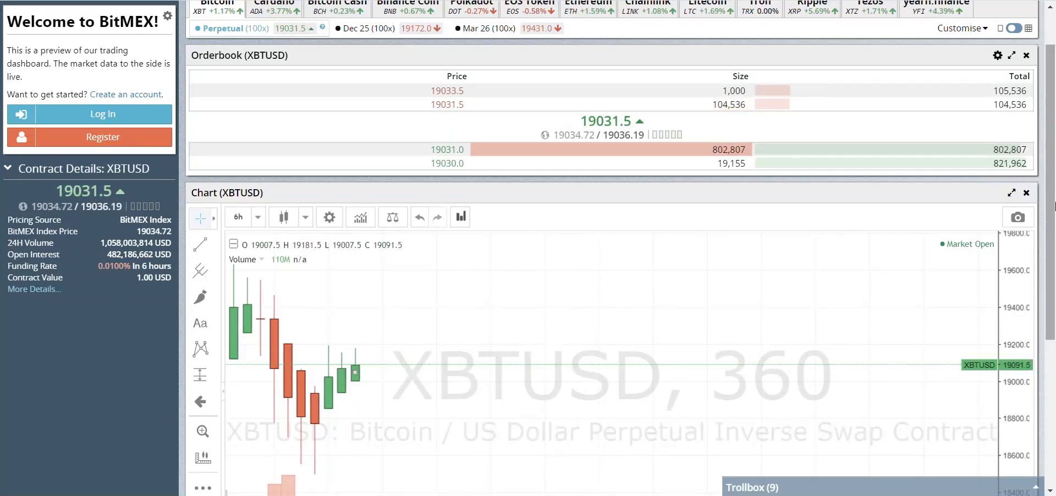
pyautogui.scroll(-3)
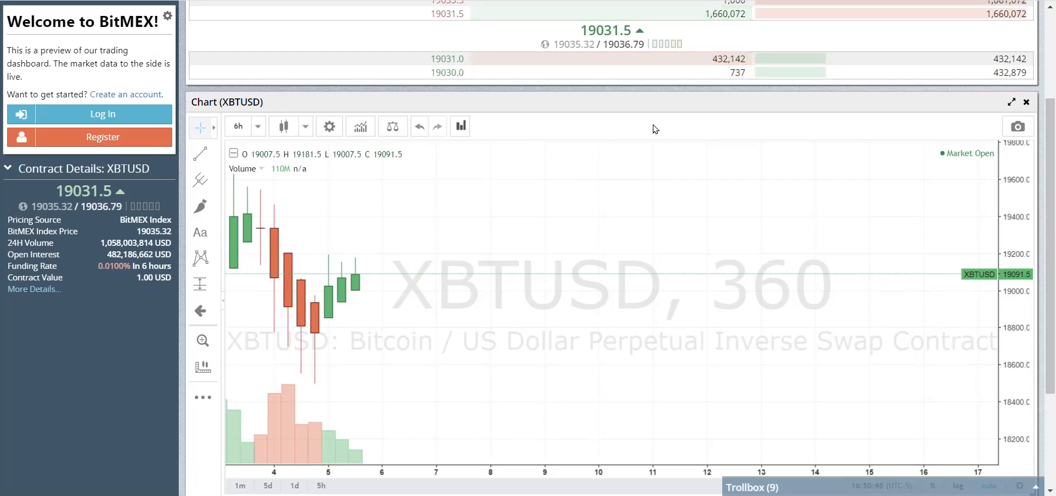
pyautogui.moveTo(374, 279)
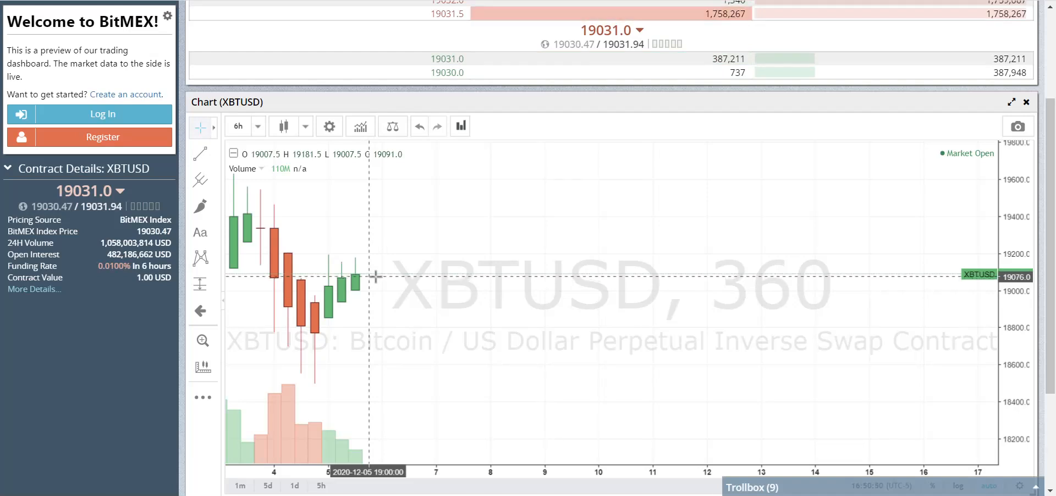
pyautogui.moveTo(383, 273)
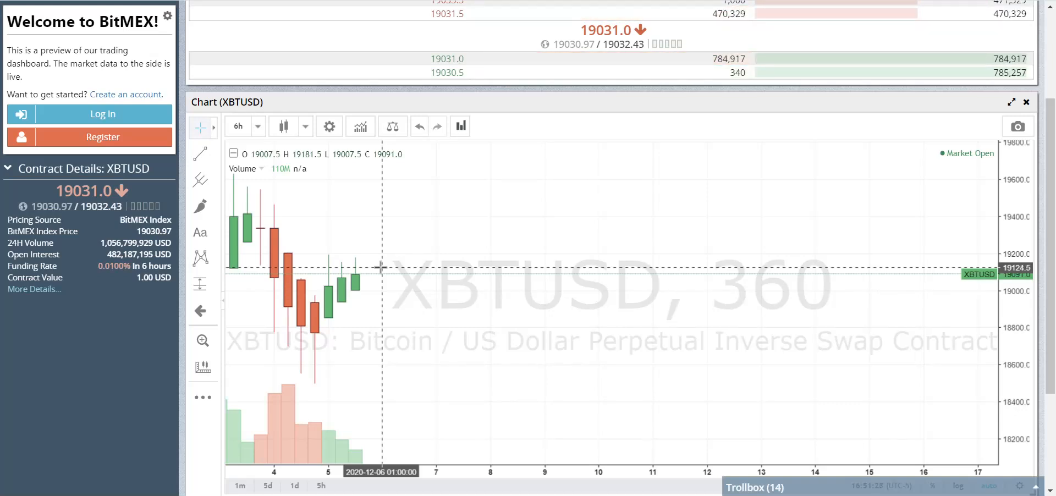
pyautogui.moveTo(377, 259)
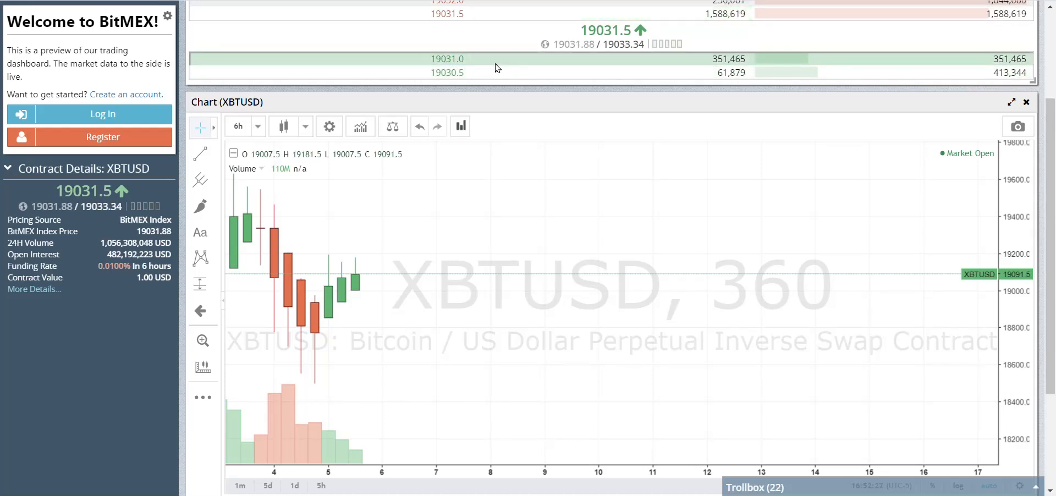
pyautogui.moveTo(423, 223)
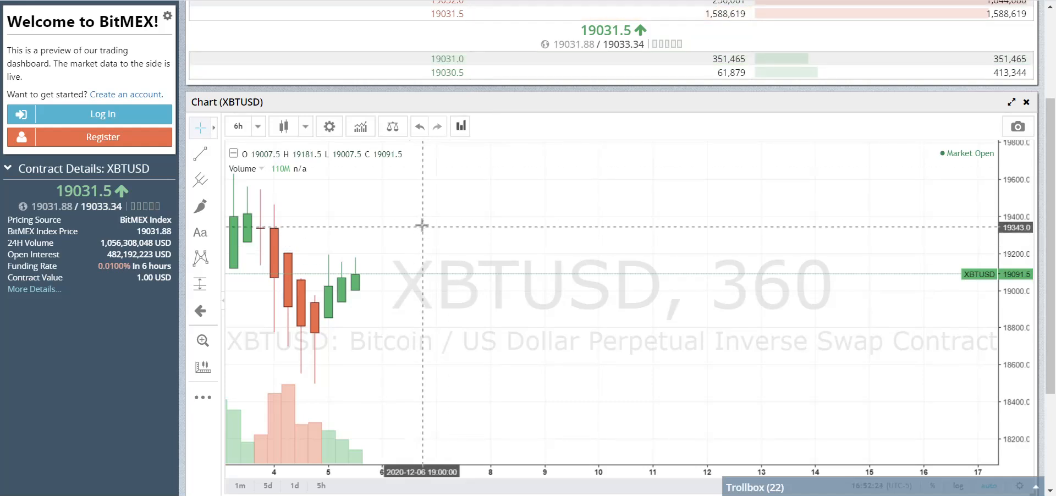
pyautogui.moveTo(502, 160)
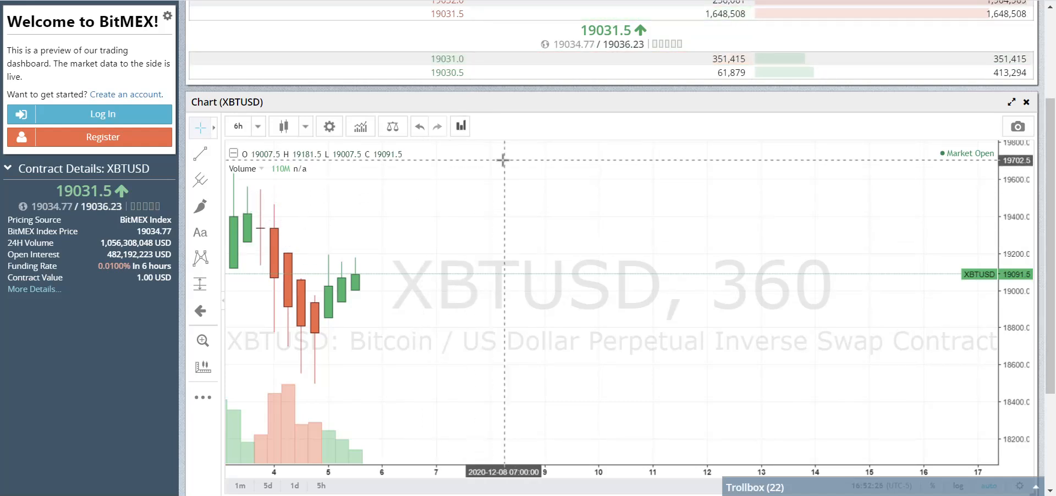
pyautogui.moveTo(381, 247)
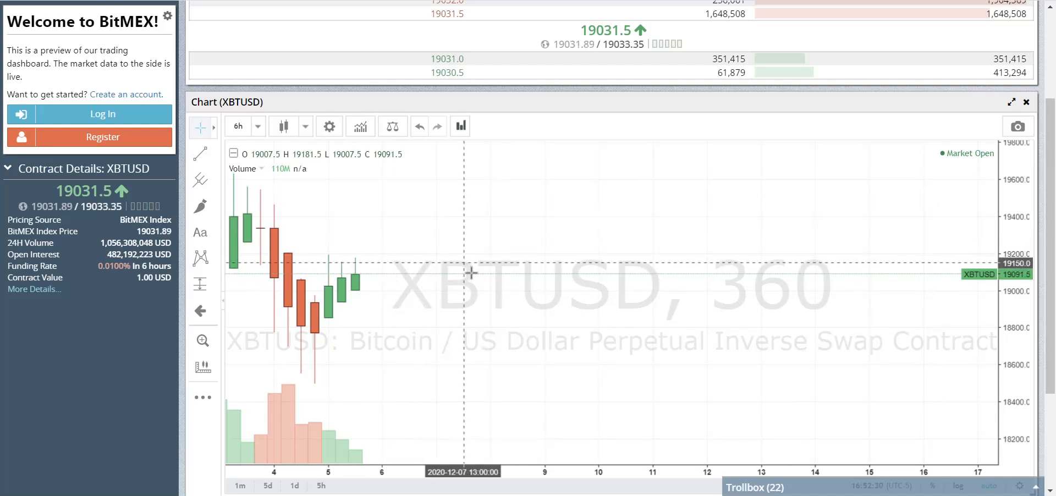
pyautogui.moveTo(472, 276)
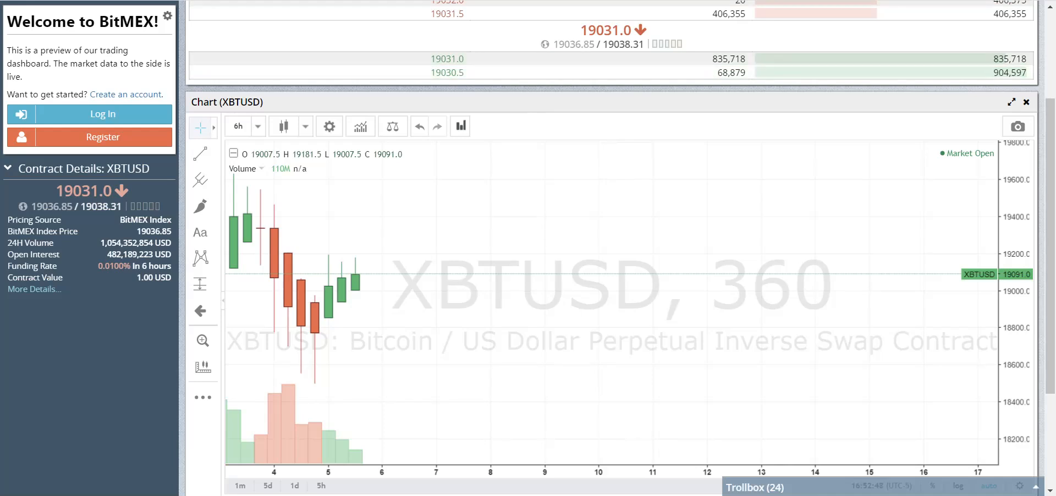
pyautogui.moveTo(430, 259)
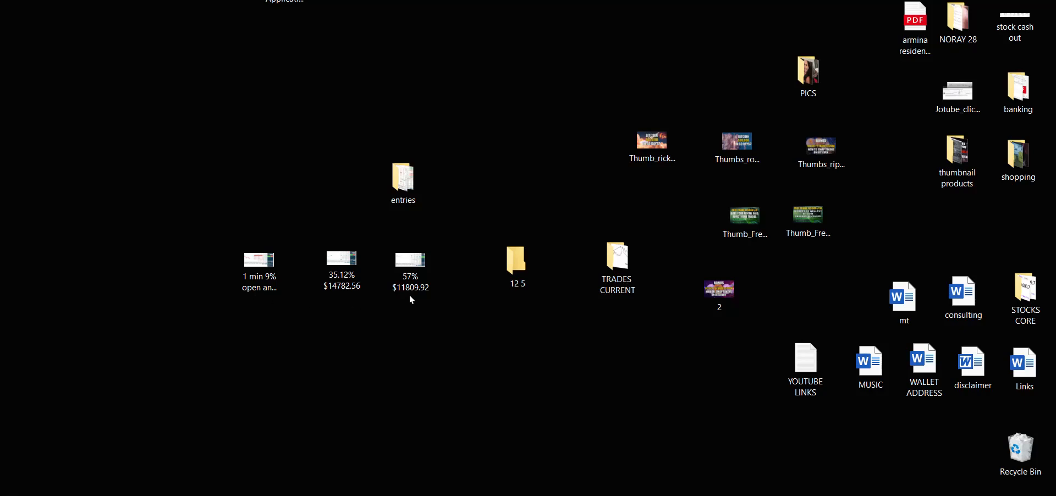
pyautogui.moveTo(406, 301)
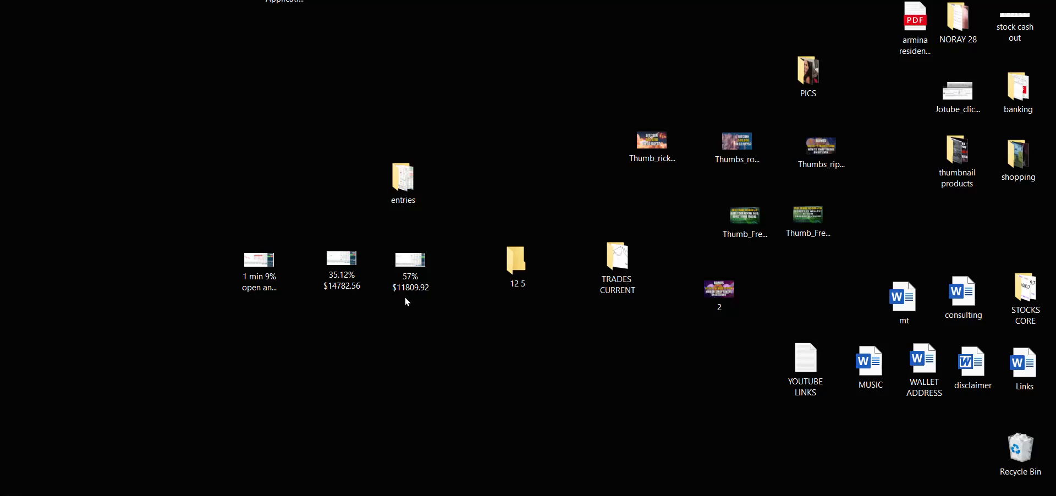
pyautogui.click(409, 259)
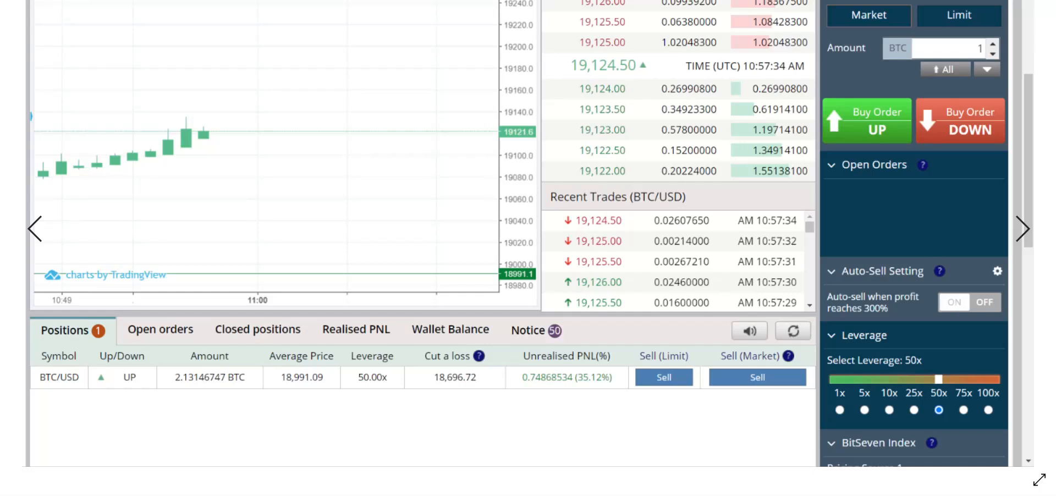
pyautogui.moveTo(209, 391)
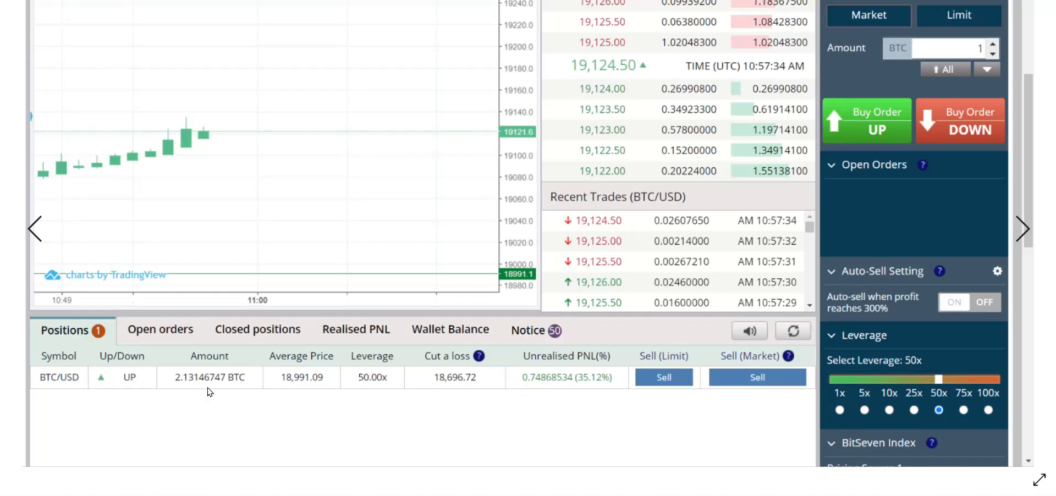
pyautogui.moveTo(254, 299)
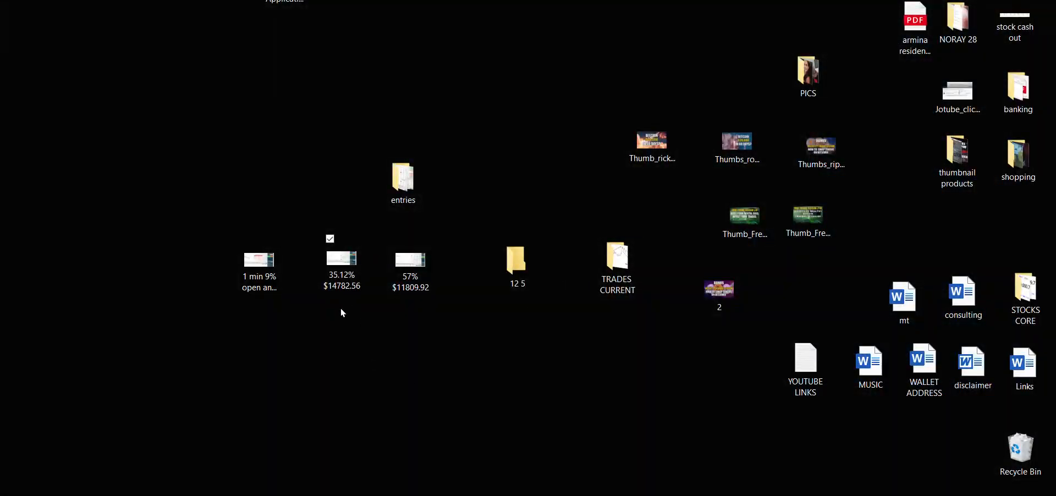
pyautogui.moveTo(357, 307)
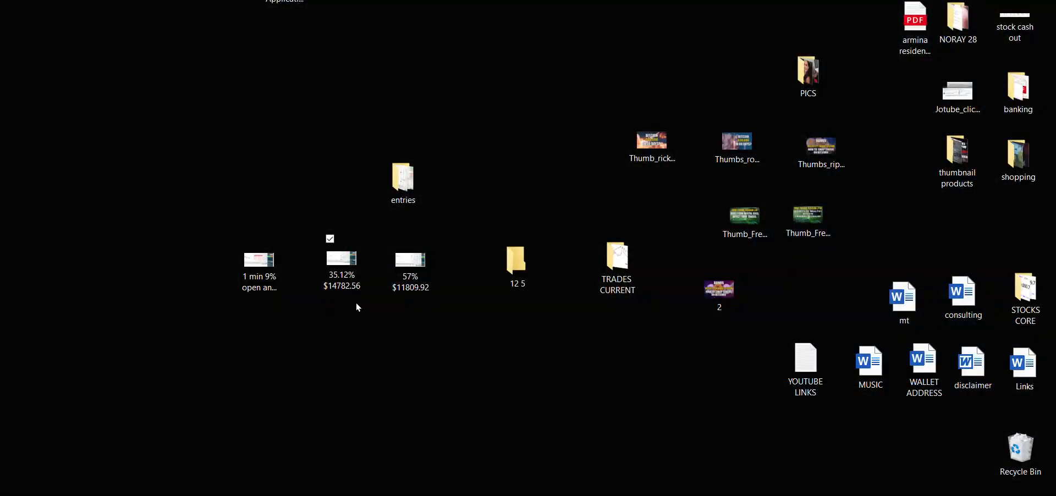
pyautogui.moveTo(347, 302)
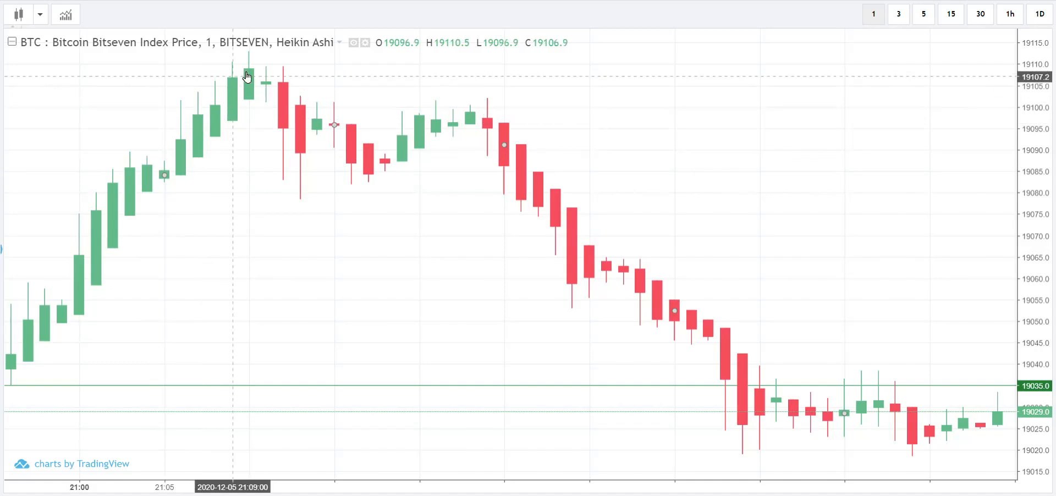
pyautogui.moveTo(273, 101)
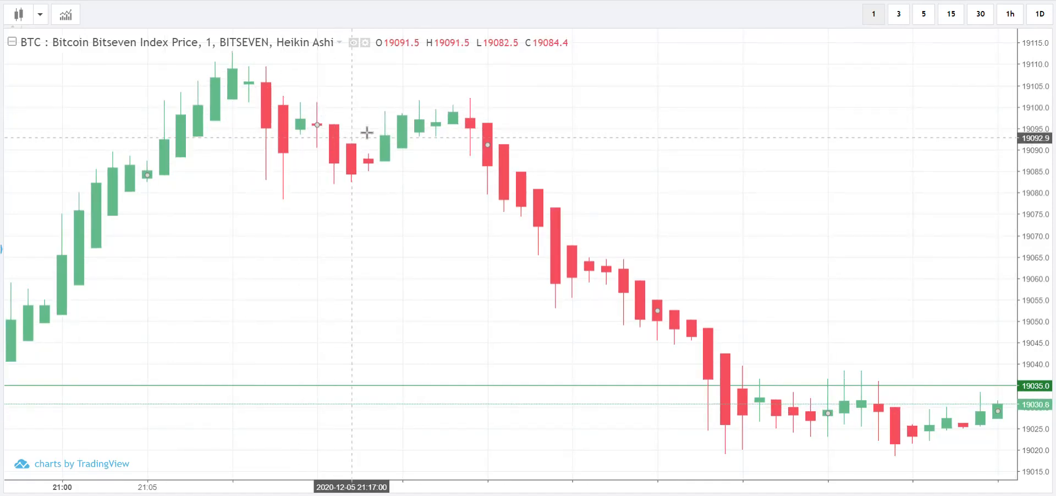
pyautogui.moveTo(445, 102)
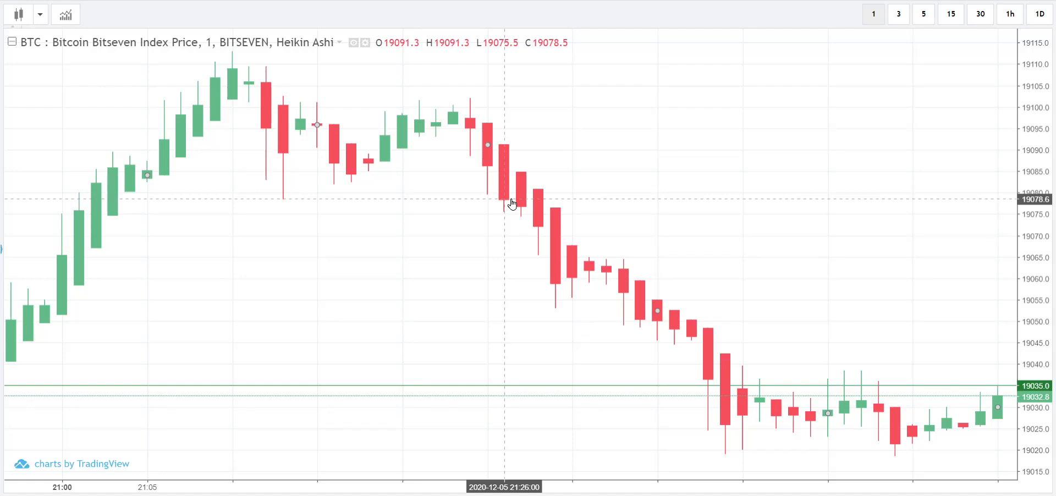
pyautogui.moveTo(714, 408)
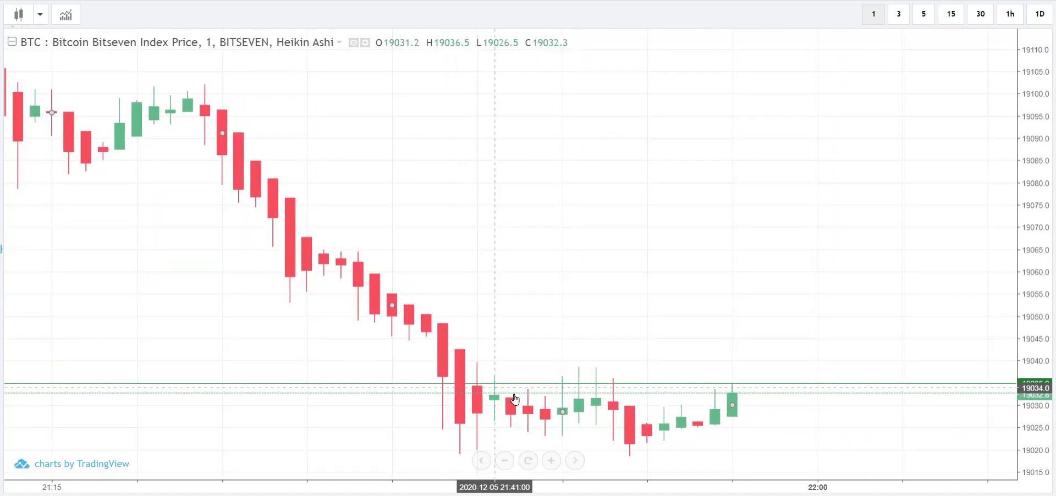
pyautogui.moveTo(244, 200)
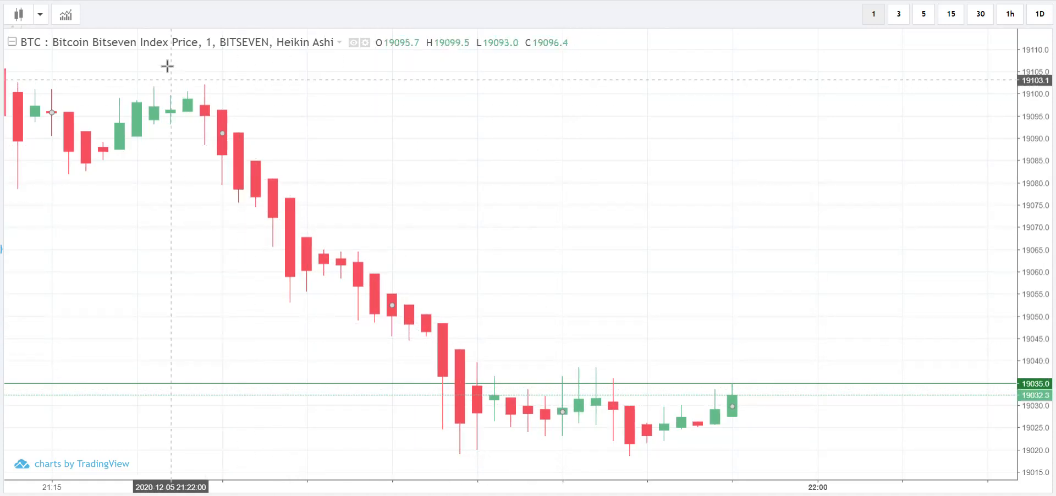
pyautogui.moveTo(260, 214)
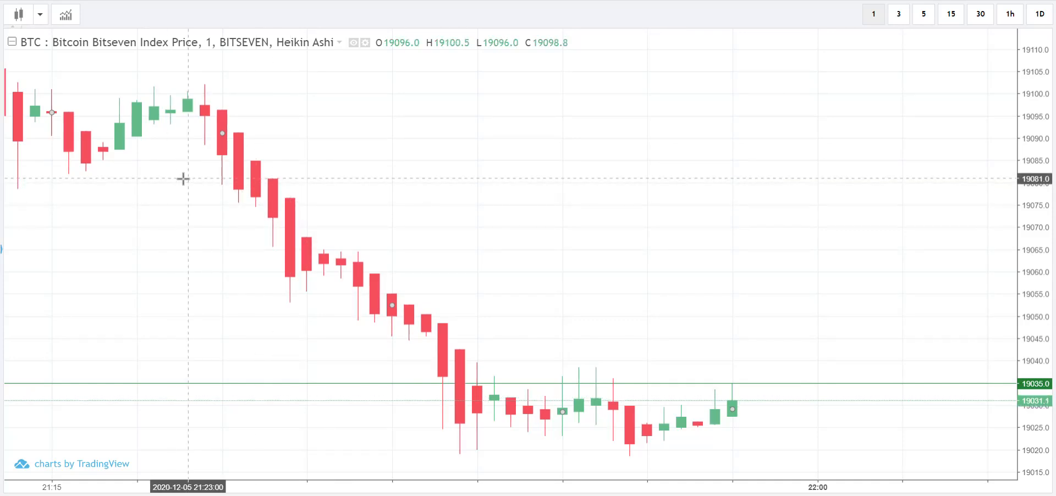
pyautogui.moveTo(175, 194)
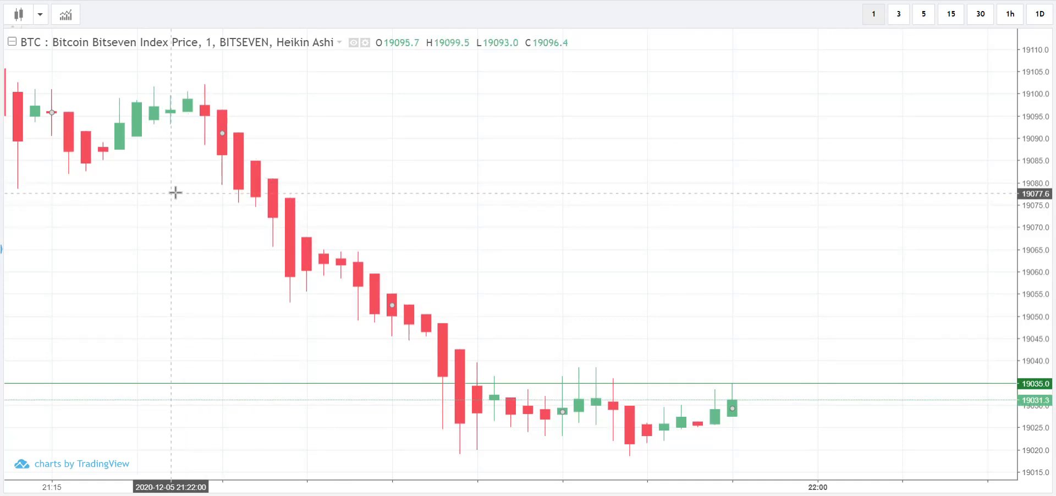
pyautogui.moveTo(416, 124)
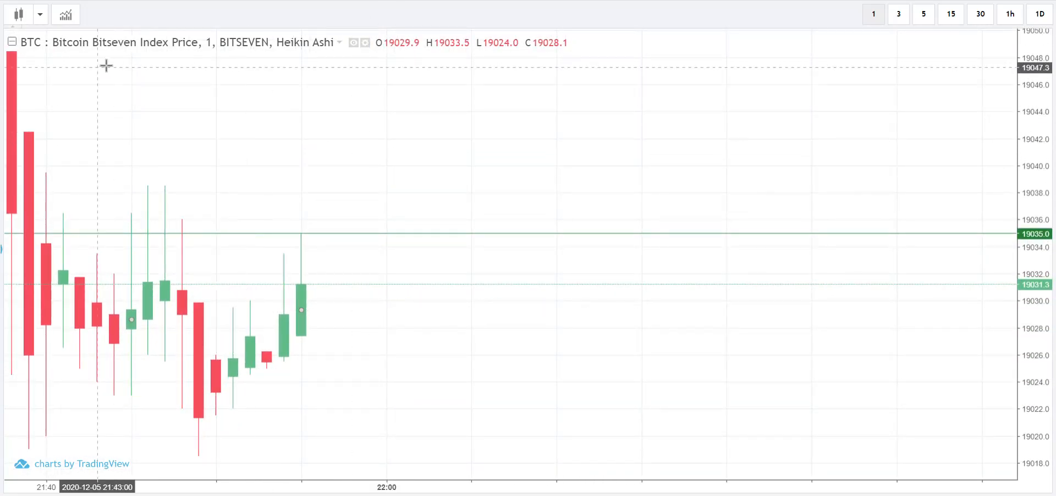
pyautogui.moveTo(153, 6)
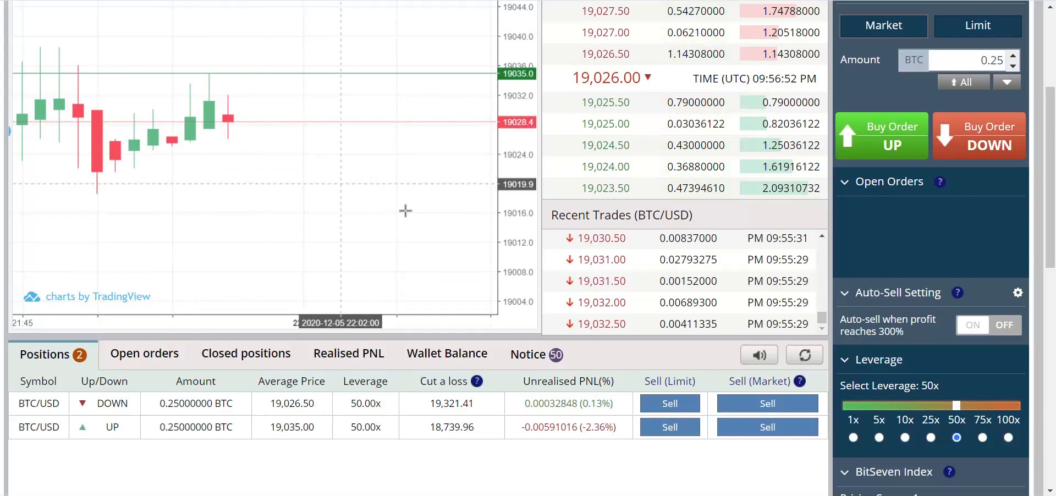
pyautogui.moveTo(435, 204)
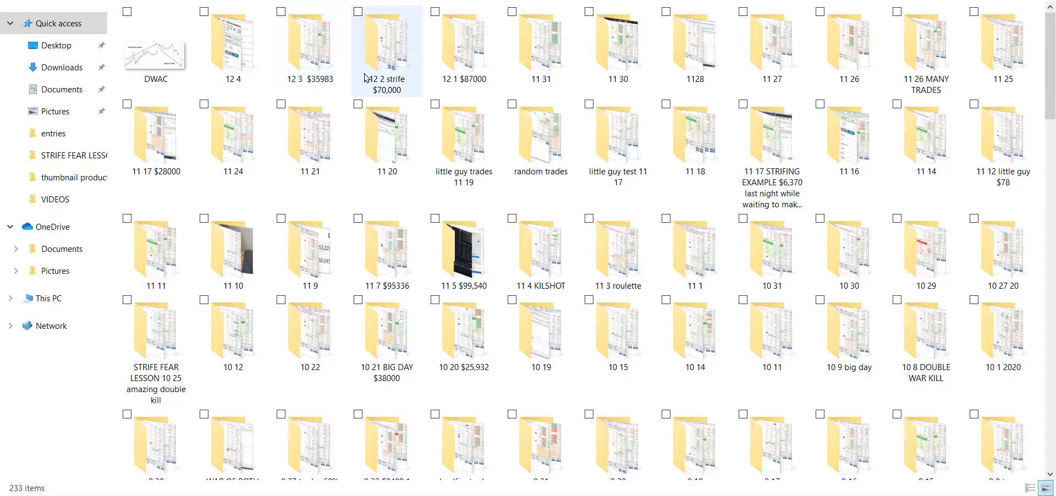
# - Open the 'STRIFE FEAR LESSON 10 25 amazing double kill' folder holding the strife trade screenshots
pyautogui.click(463, 45)
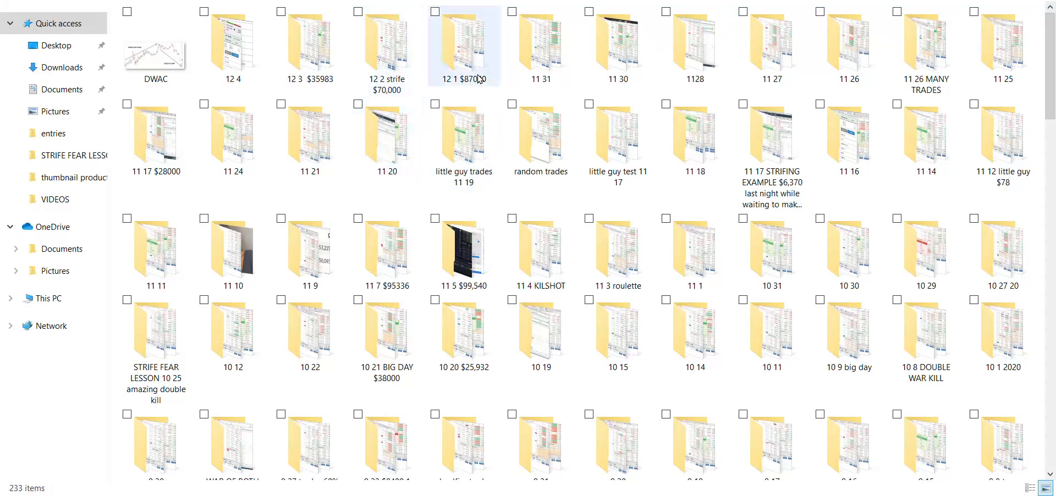
pyautogui.click(155, 330)
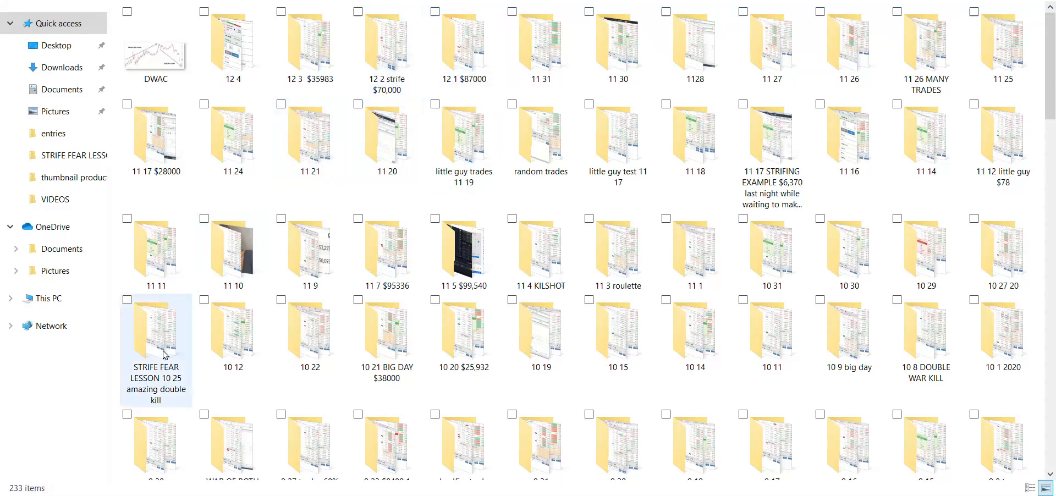
pyautogui.doubleClick(155, 330)
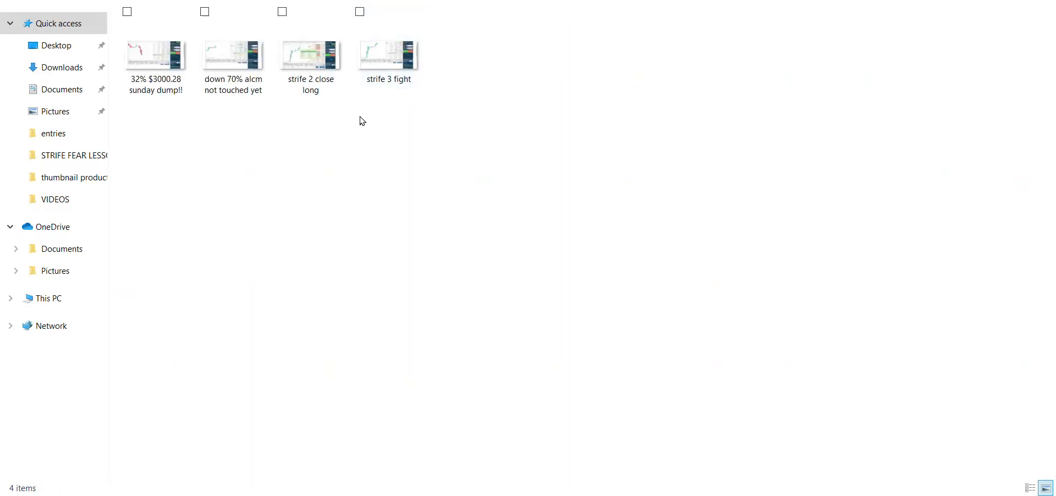
pyautogui.moveTo(334, 127)
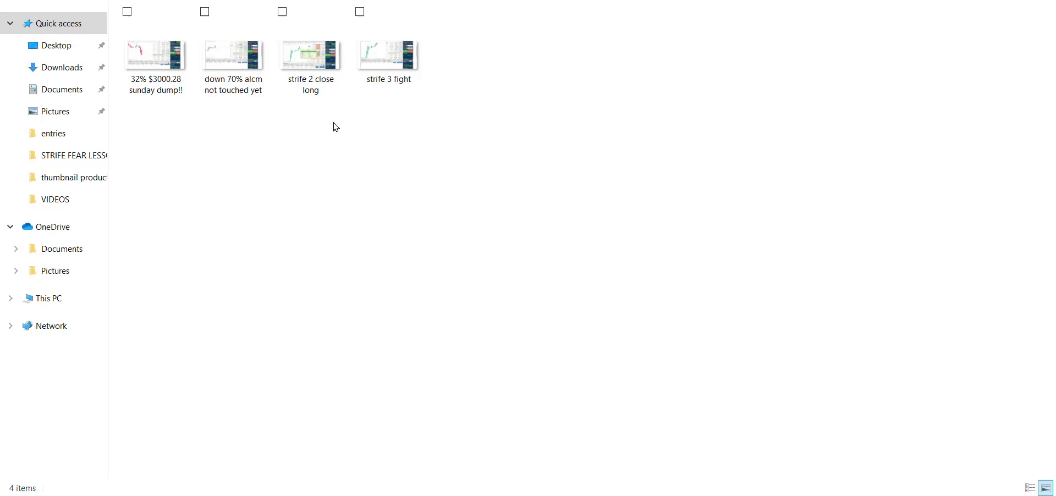
pyautogui.moveTo(307, 53)
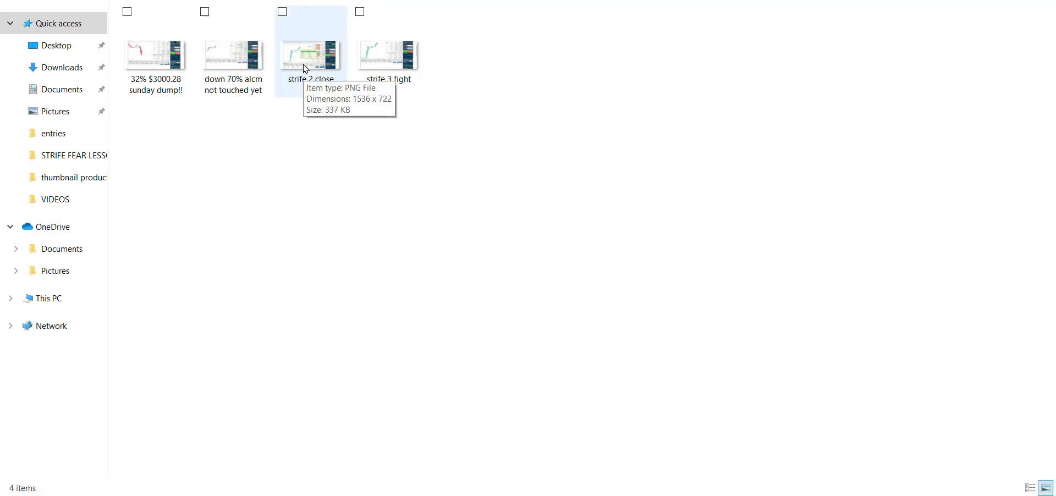
pyautogui.moveTo(304, 66)
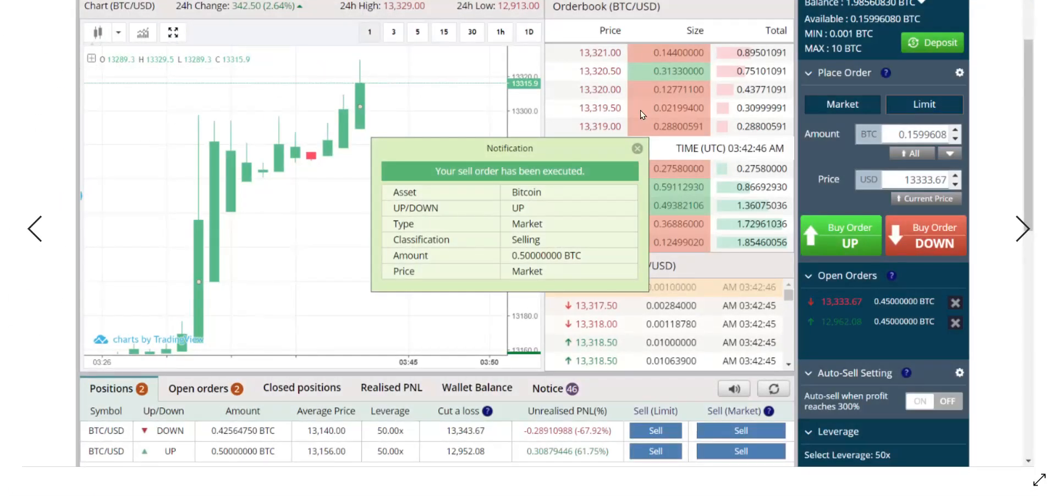
pyautogui.moveTo(596, 475)
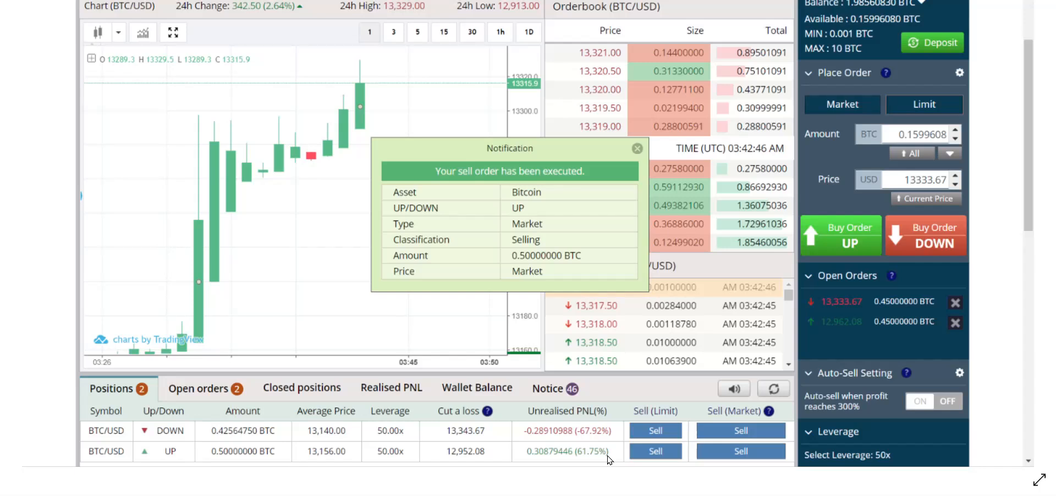
pyautogui.moveTo(615, 439)
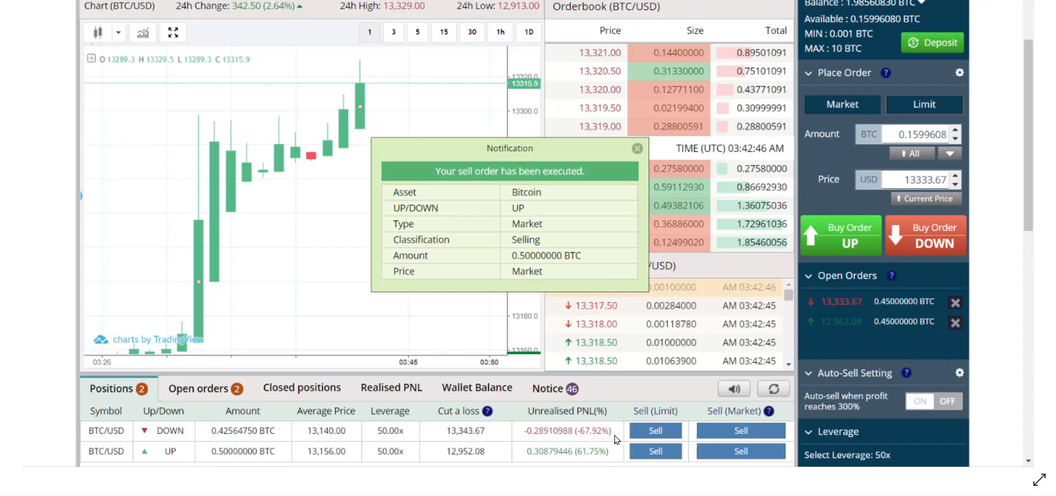
pyautogui.moveTo(864, 308)
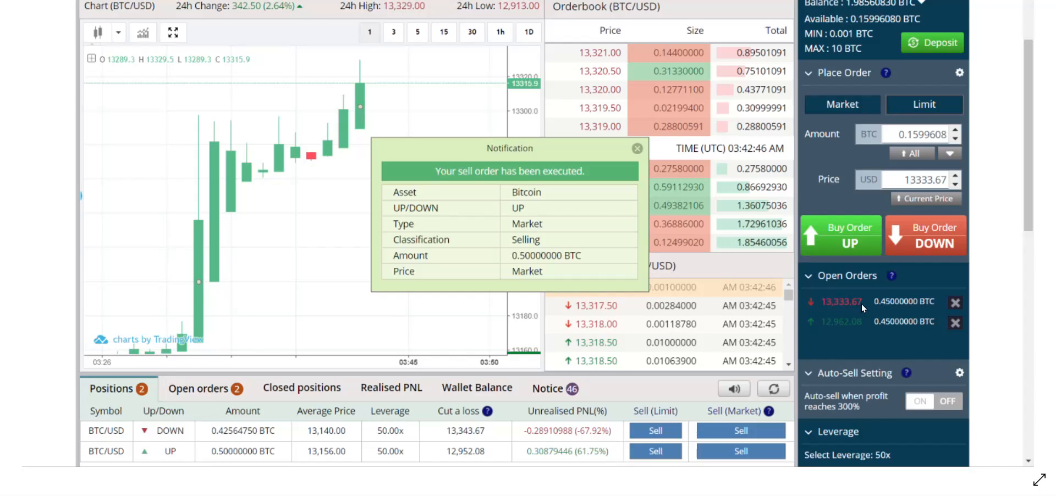
pyautogui.moveTo(853, 330)
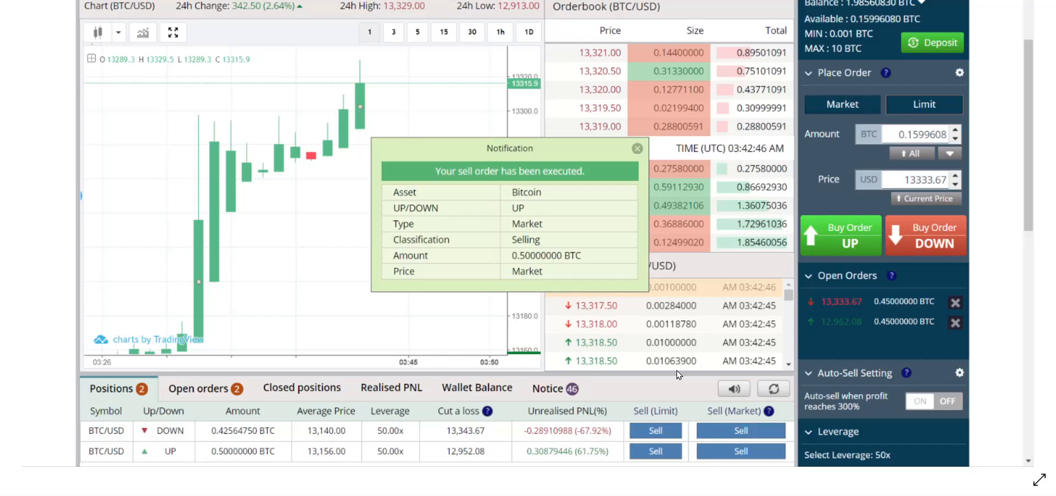
pyautogui.moveTo(584, 462)
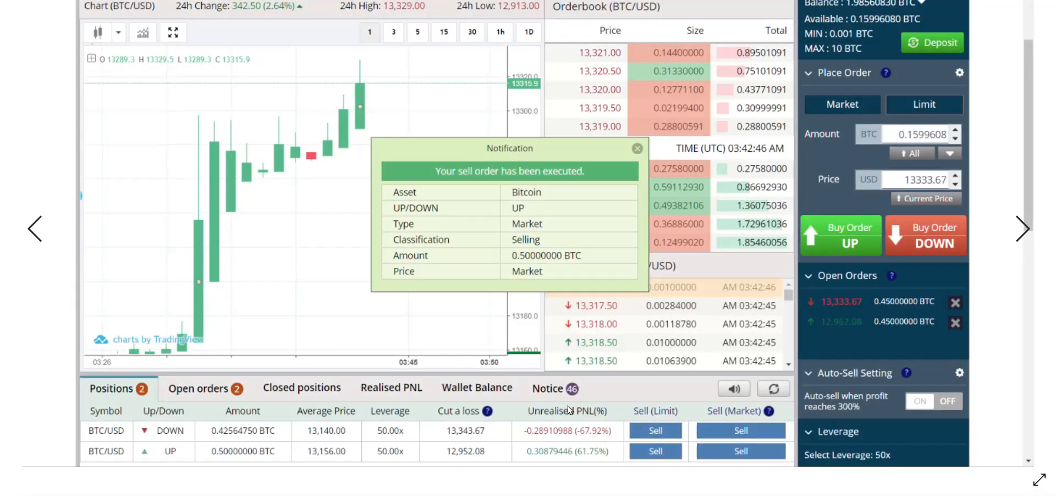
pyautogui.moveTo(596, 458)
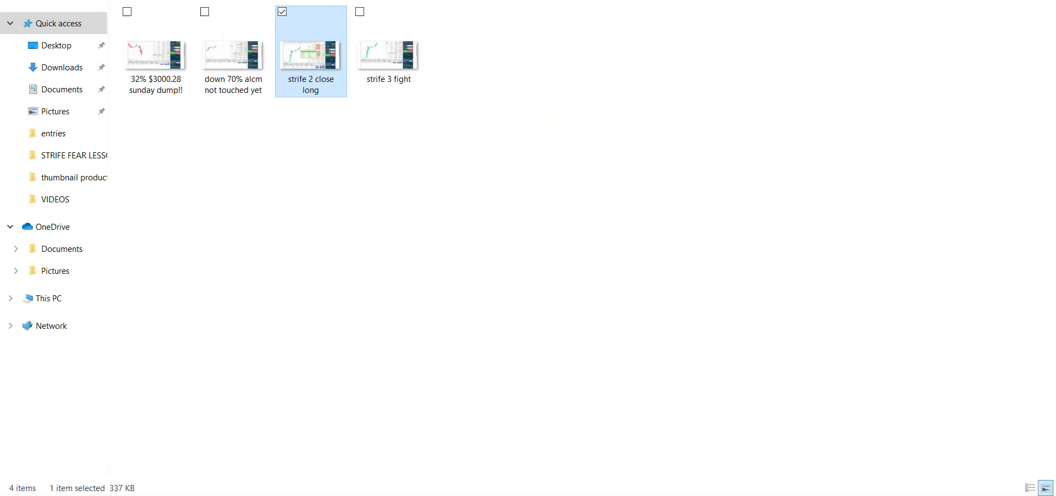
pyautogui.moveTo(310, 40)
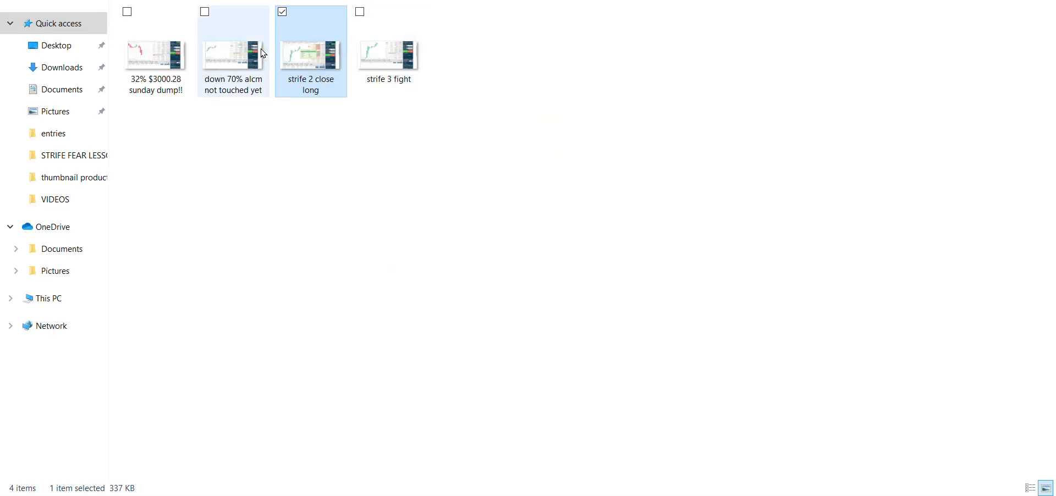
pyautogui.moveTo(223, 65)
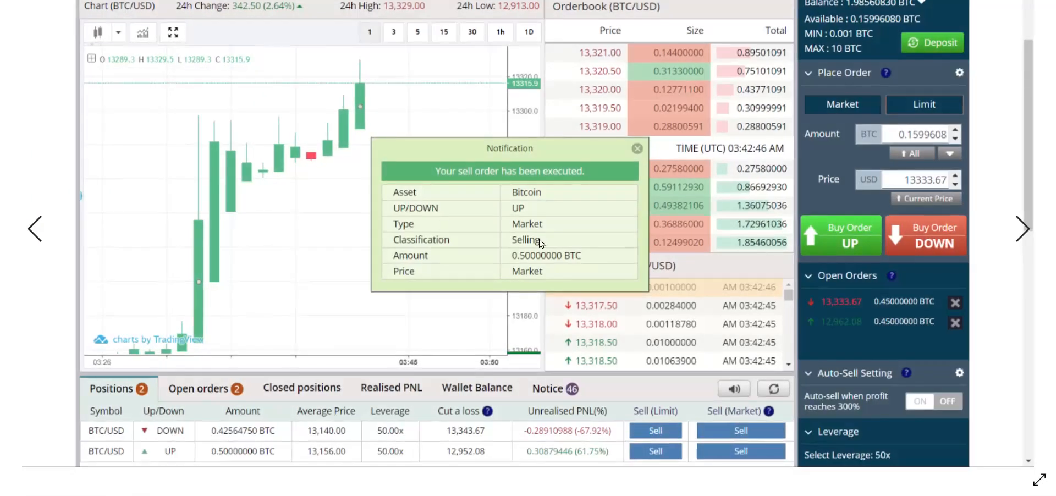
pyautogui.moveTo(584, 206)
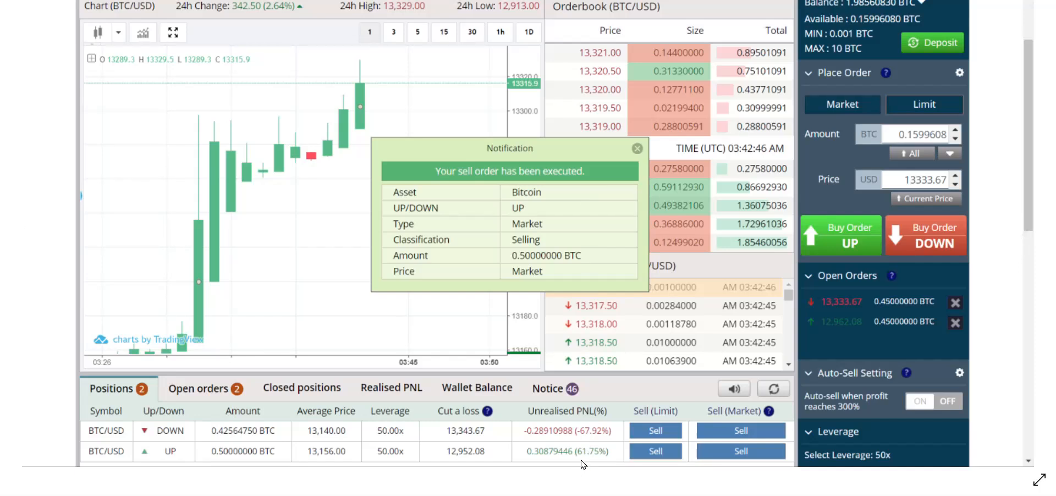
pyautogui.moveTo(608, 431)
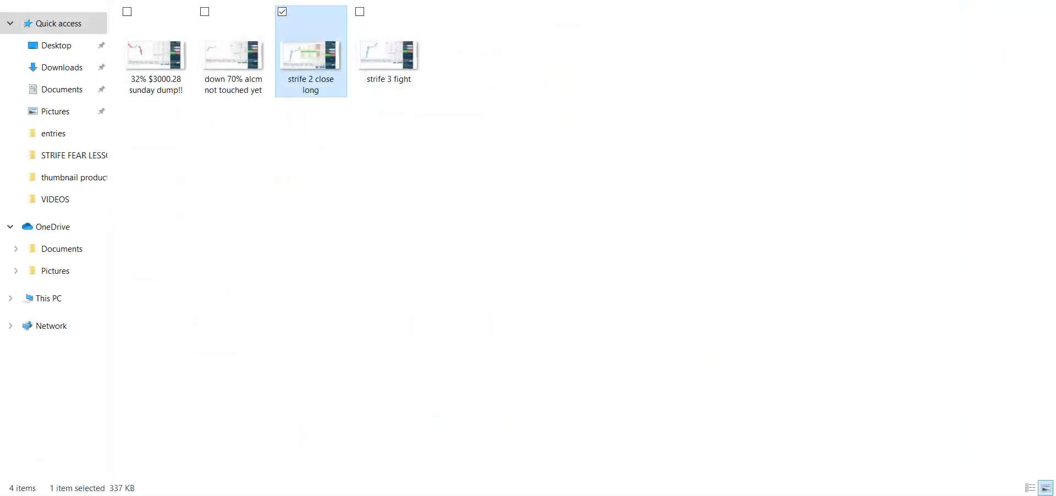
# - Show the next screenshot with the single 0.4256 BTC DOWN position at −70.58%
pyautogui.click(233, 54)
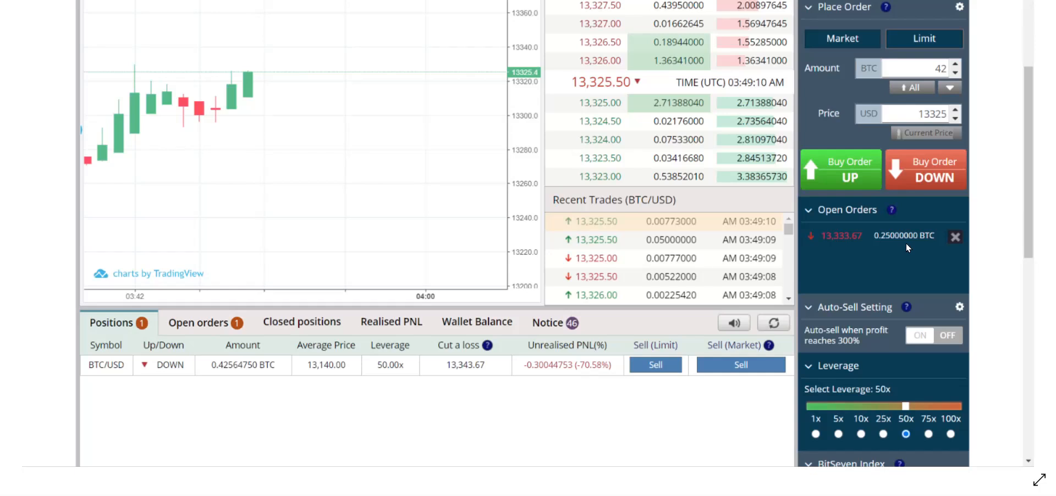
pyautogui.moveTo(598, 377)
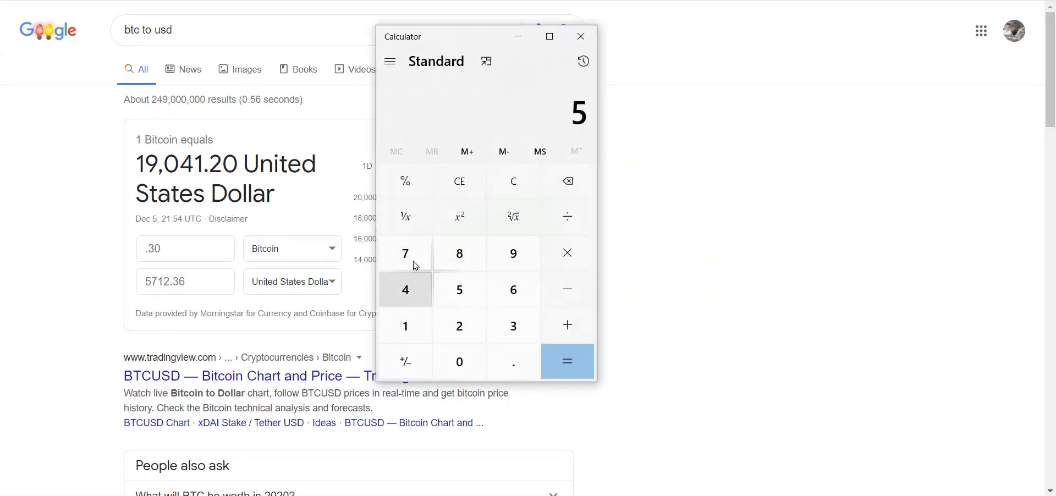
# - Enter the $5,712 dollar amount from the 0.30 BTC conversion into Calculator
pyautogui.click(459, 326)
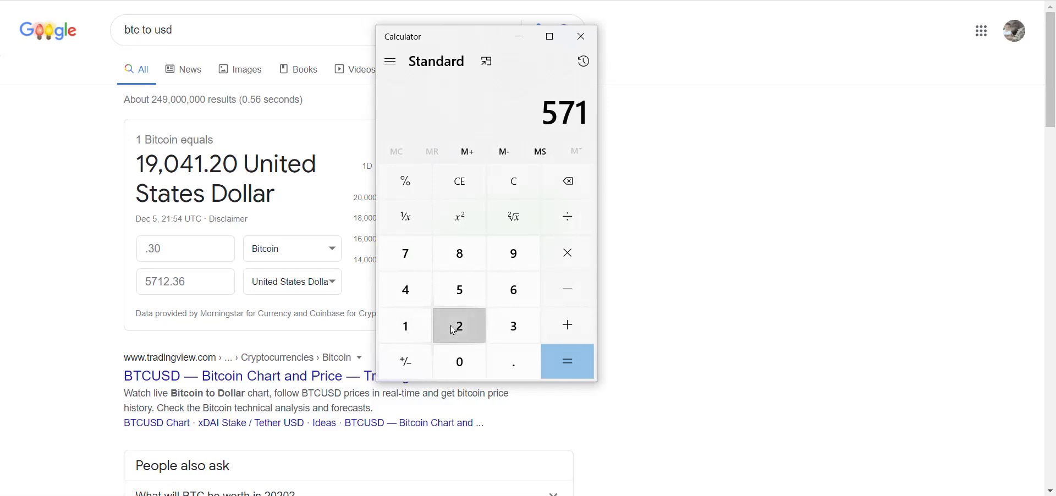
pyautogui.click(459, 325)
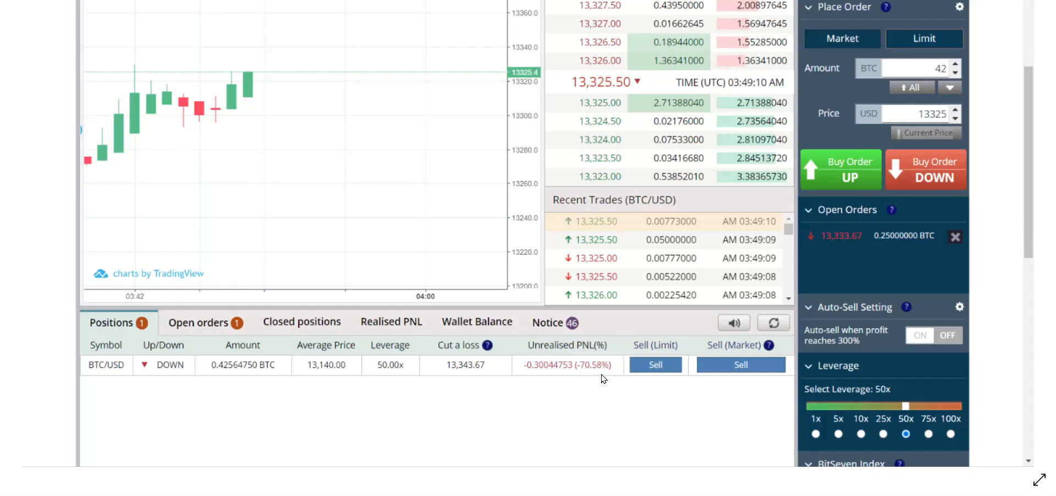
pyautogui.moveTo(680, 187)
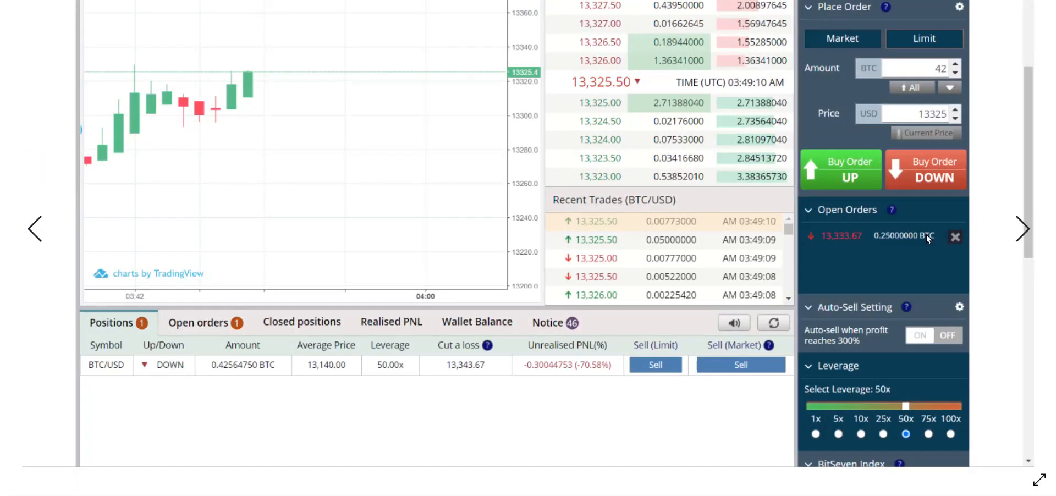
pyautogui.moveTo(911, 248)
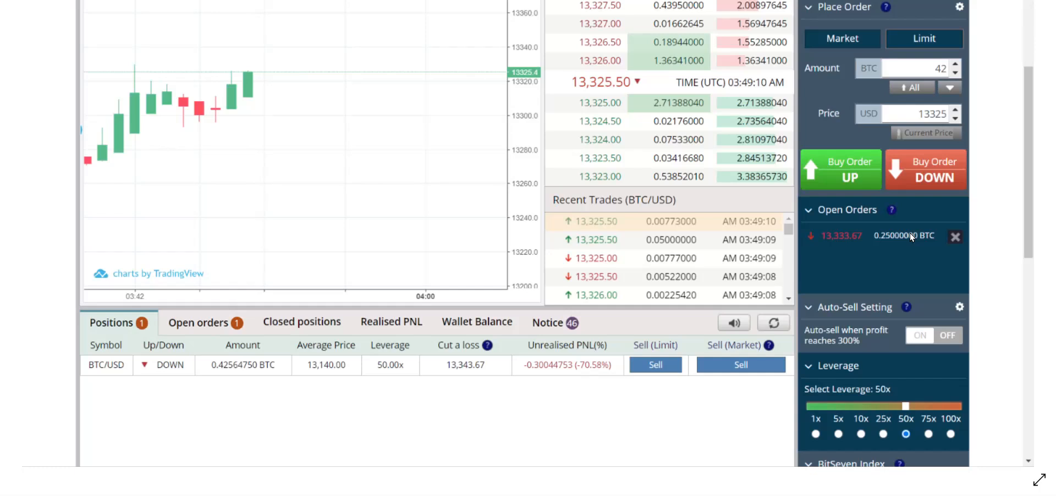
pyautogui.moveTo(911, 241)
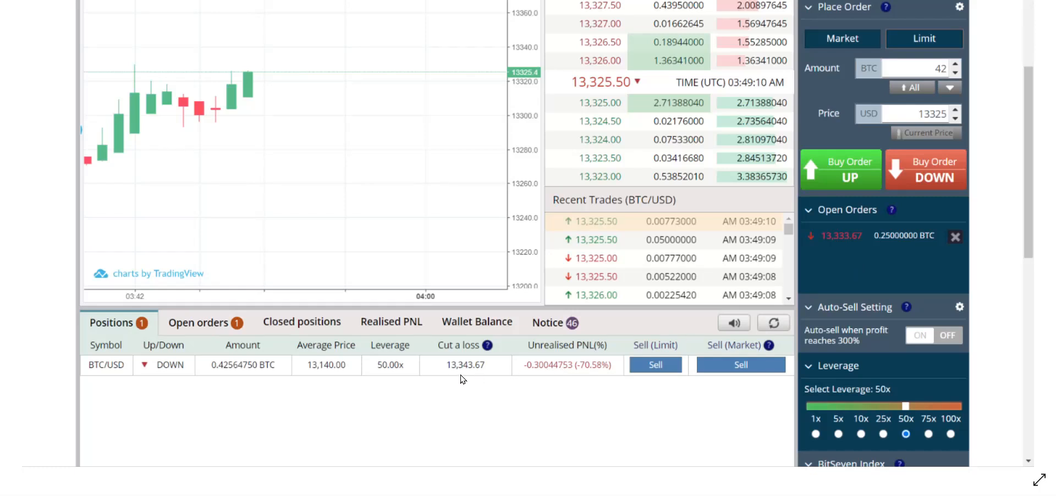
pyautogui.moveTo(452, 379)
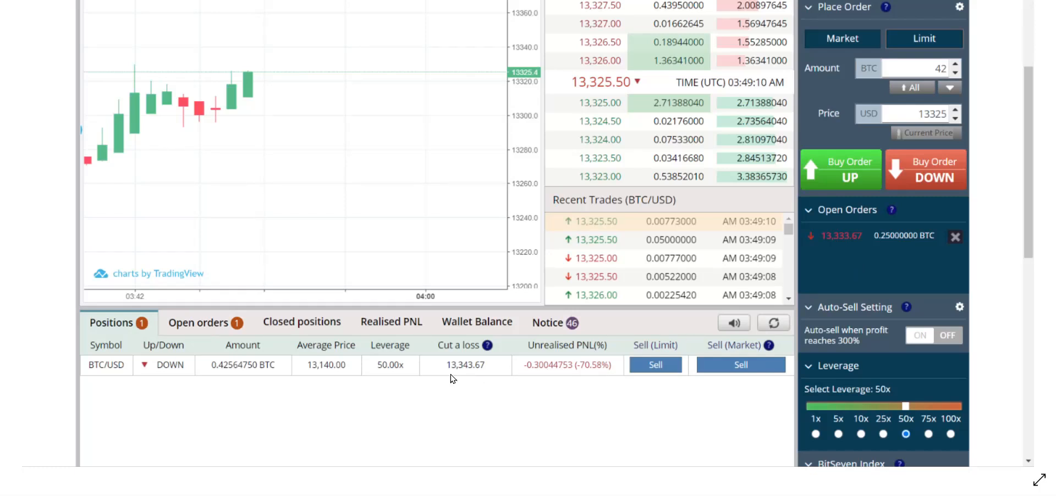
pyautogui.moveTo(822, 437)
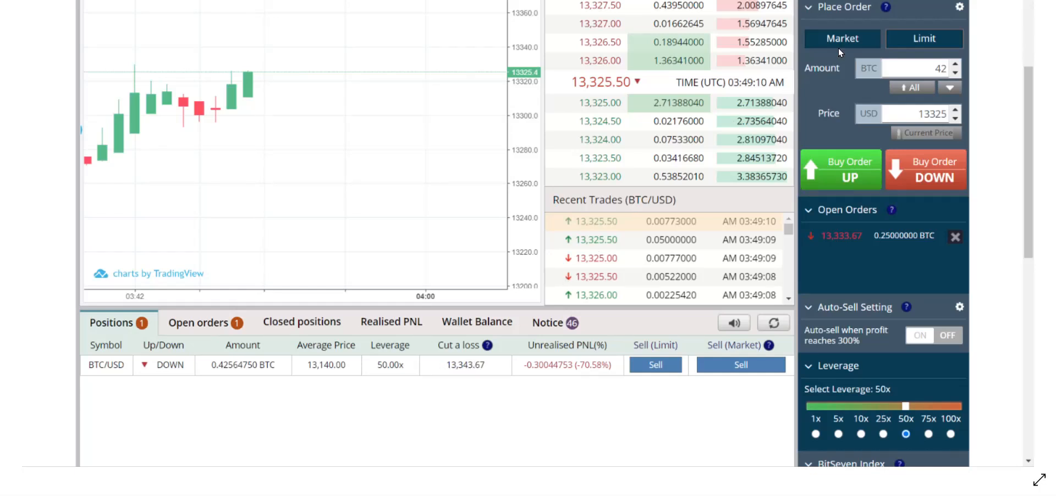
pyautogui.moveTo(856, 33)
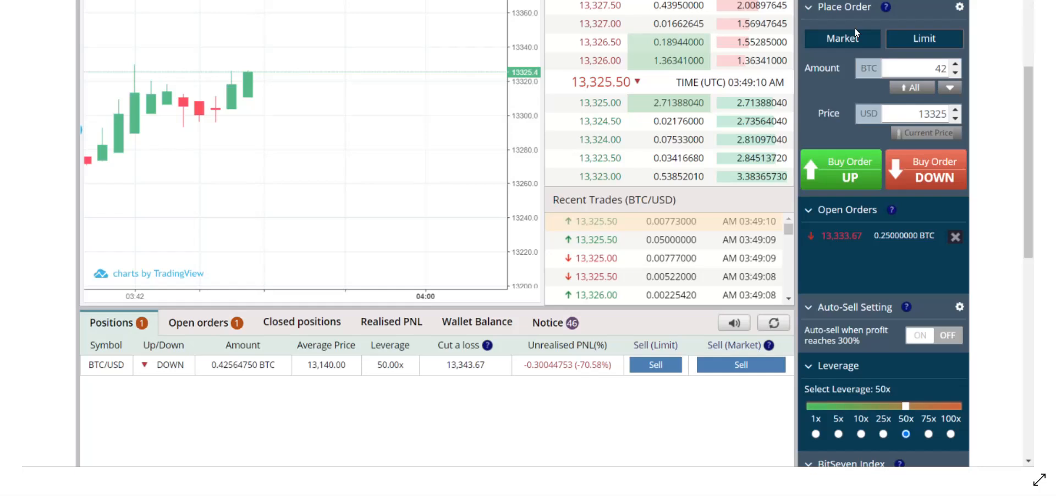
pyautogui.moveTo(852, 32)
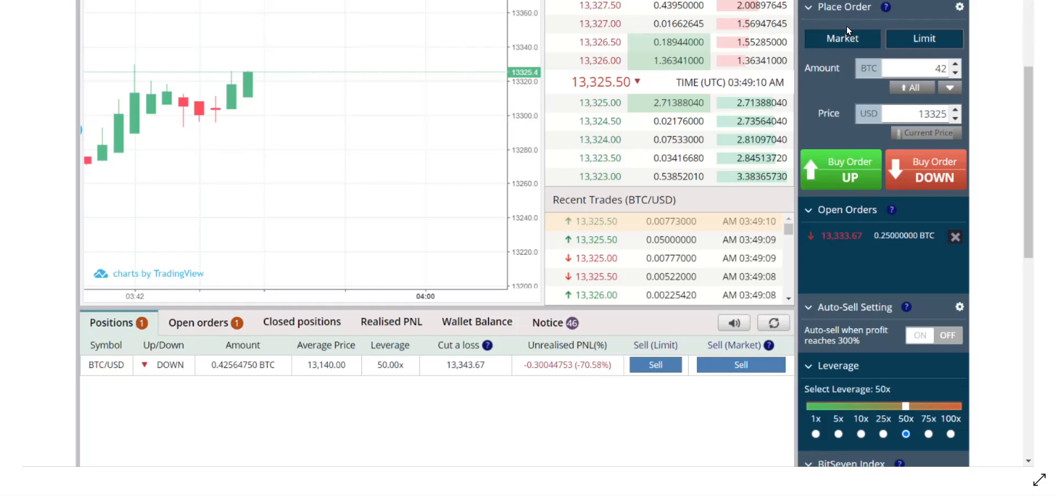
pyautogui.moveTo(848, 30)
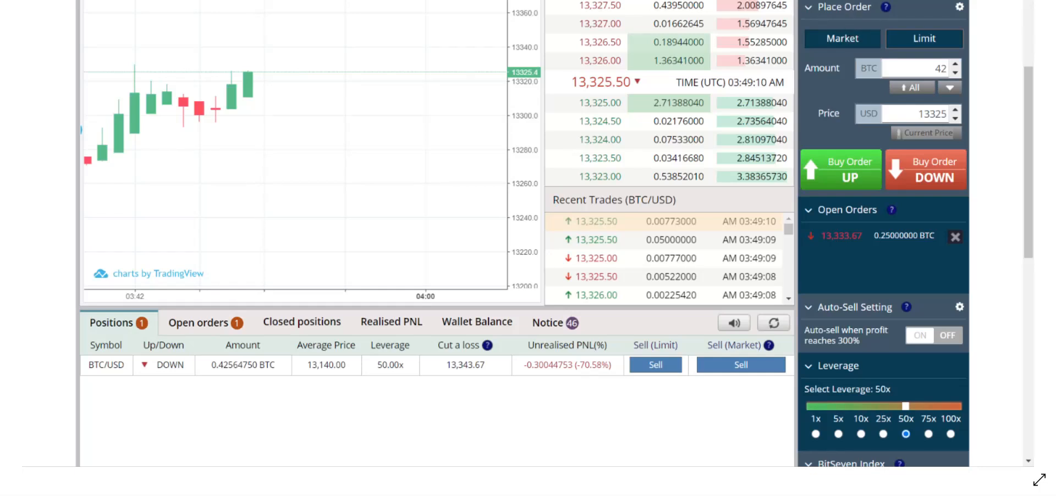
pyautogui.moveTo(370, 383)
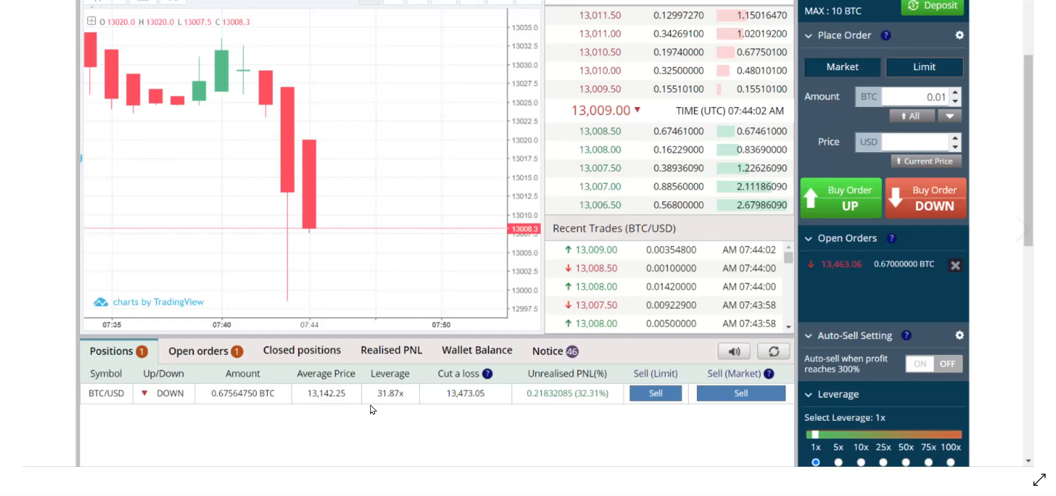
pyautogui.moveTo(884, 275)
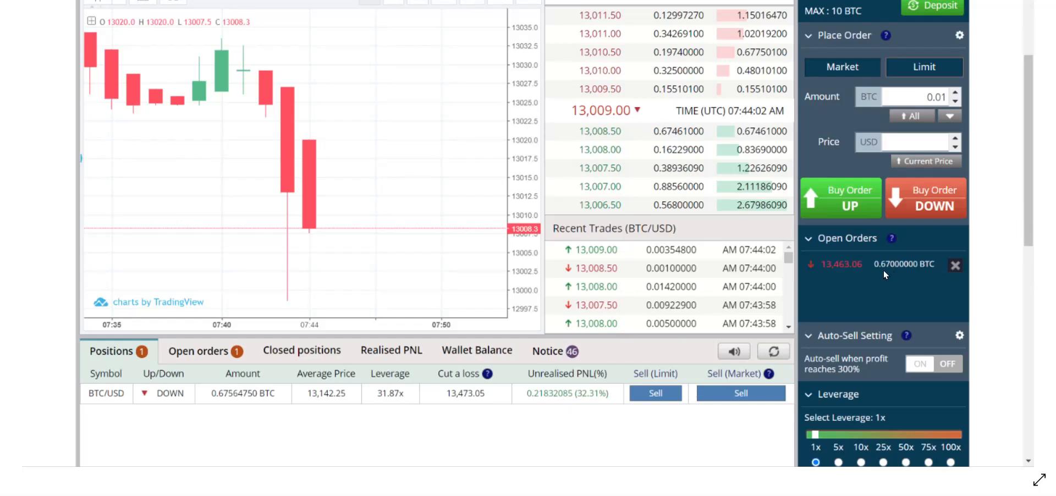
pyautogui.moveTo(274, 410)
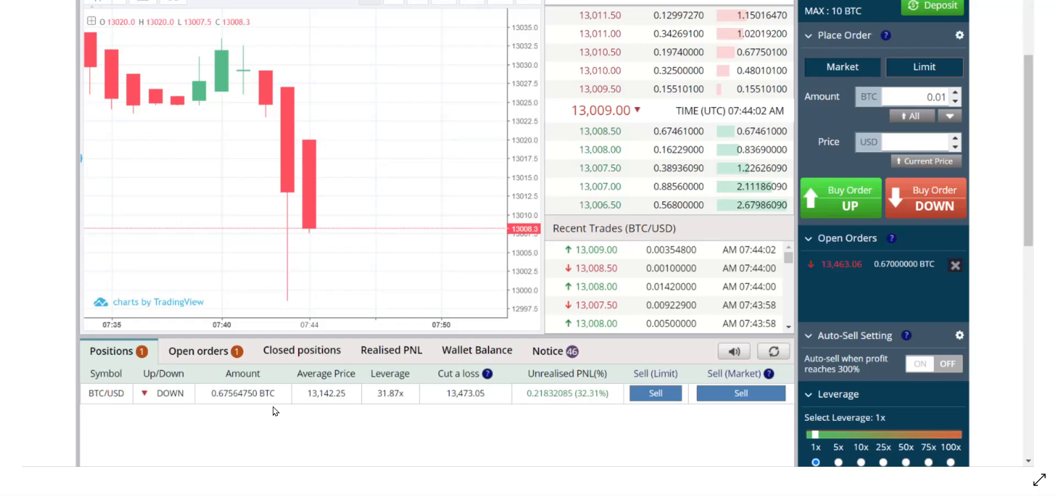
pyautogui.moveTo(229, 400)
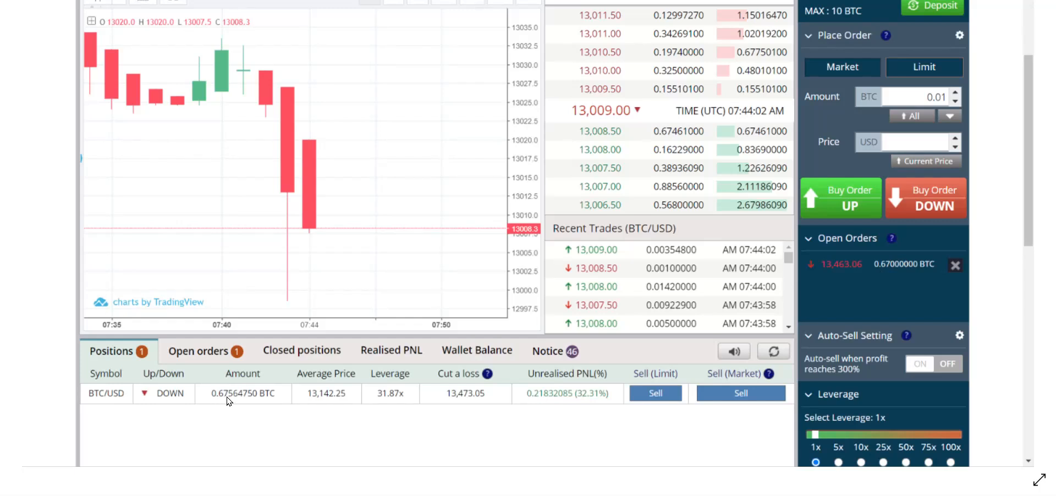
pyautogui.moveTo(415, 407)
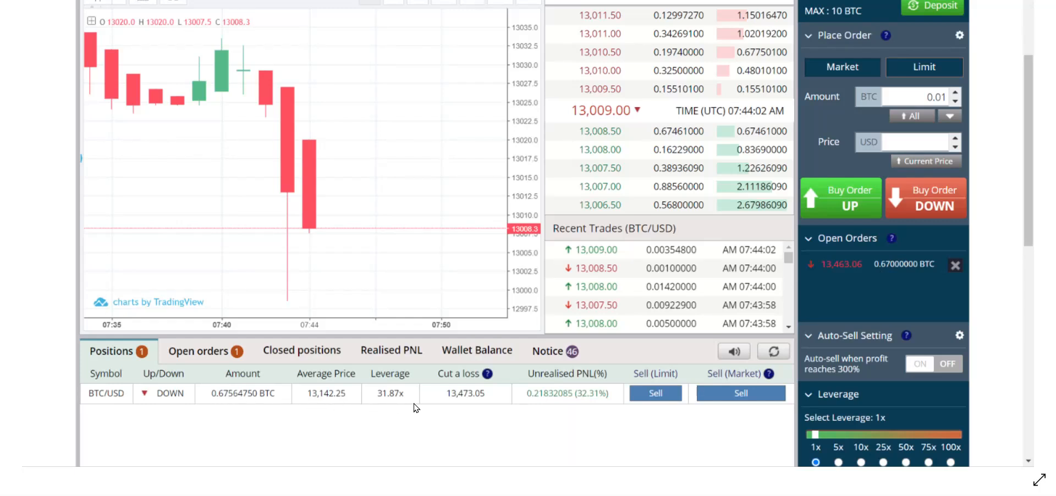
pyautogui.moveTo(476, 402)
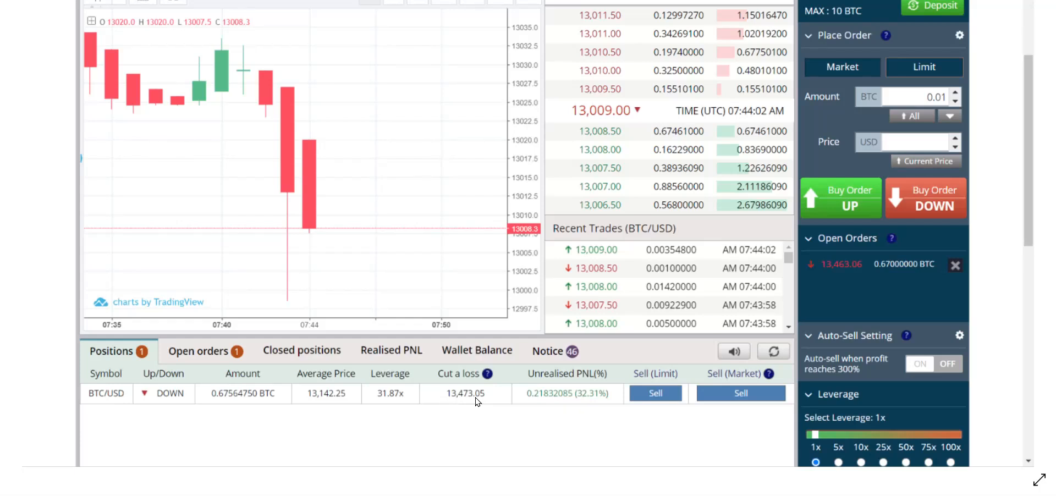
pyautogui.moveTo(554, 408)
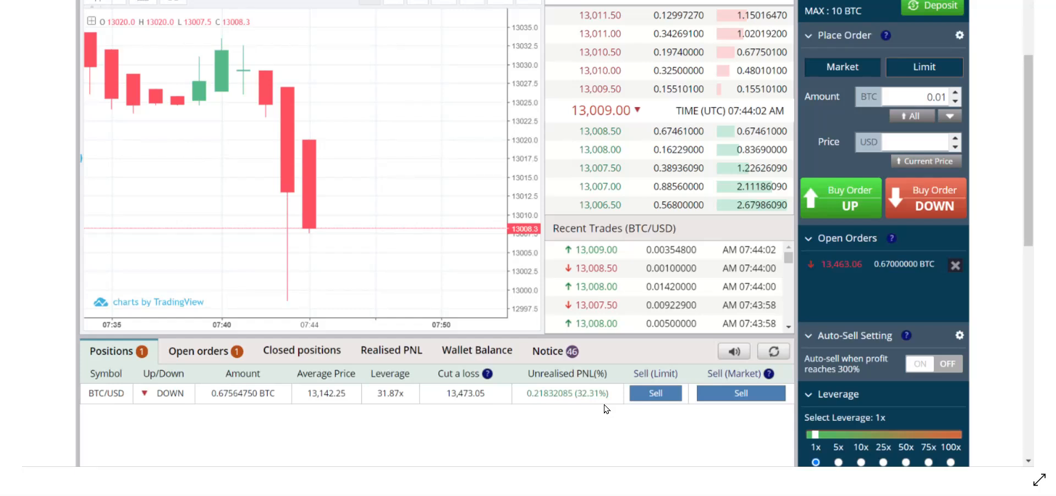
pyautogui.moveTo(542, 407)
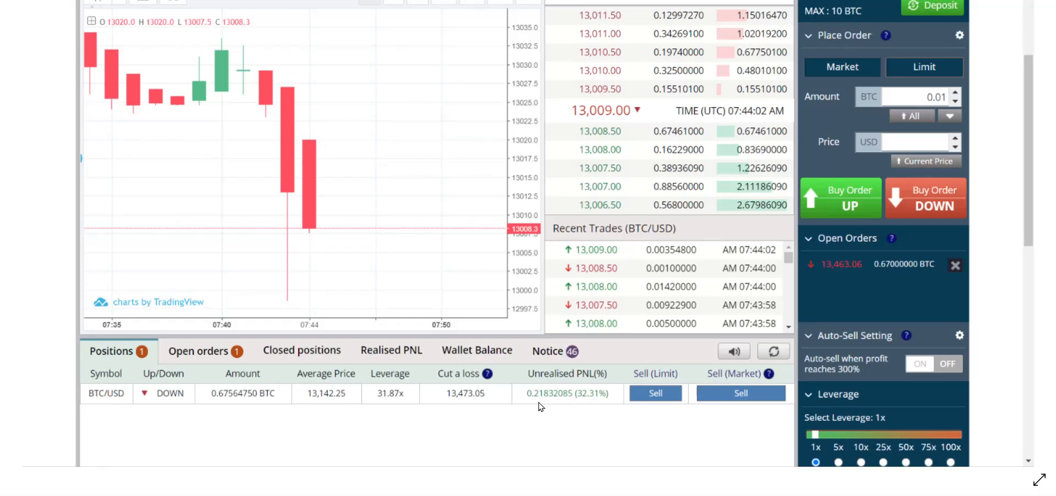
pyautogui.moveTo(141, 491)
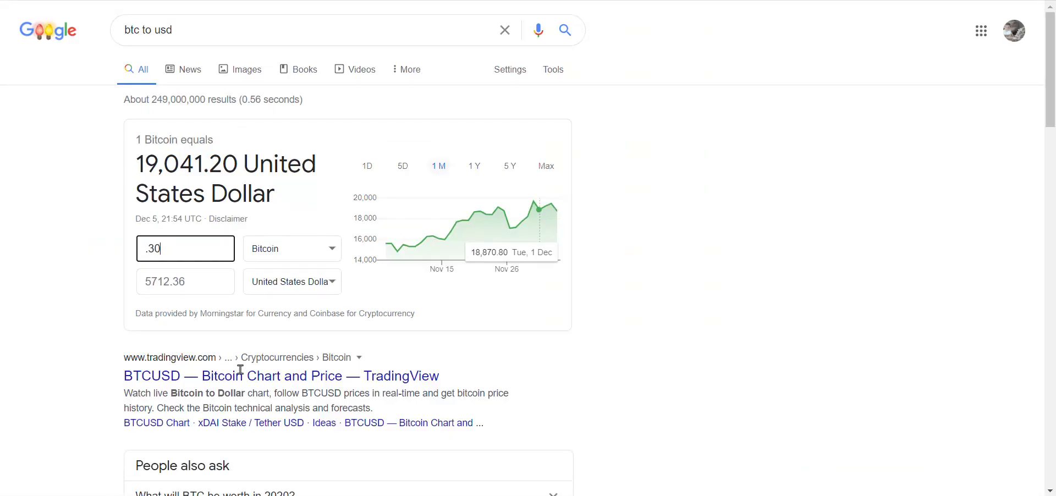
# - Convert 0.218 BTC to about $4,150.98 and total it with $5,712 in Calculator
pyautogui.doubleClick(153, 247)
pyautogui.write('.218')
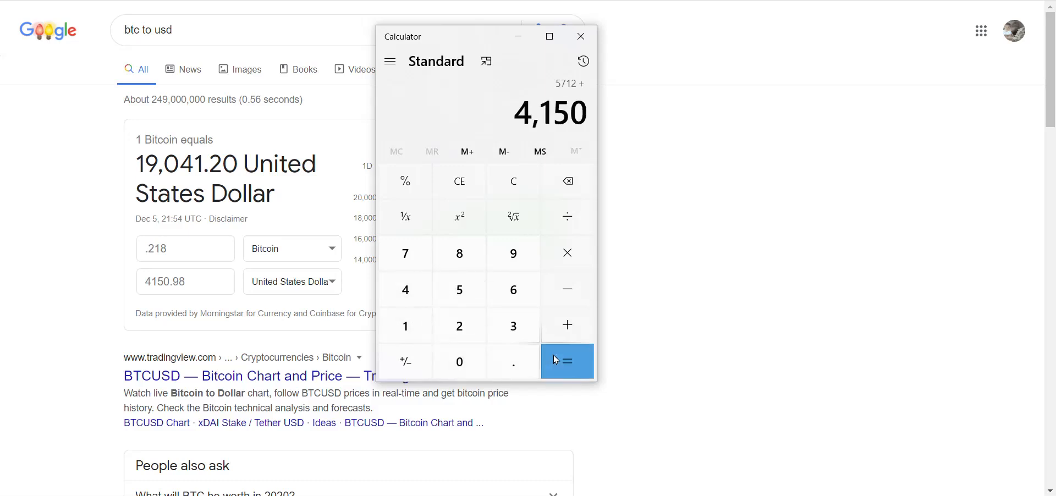
pyautogui.click(566, 361)
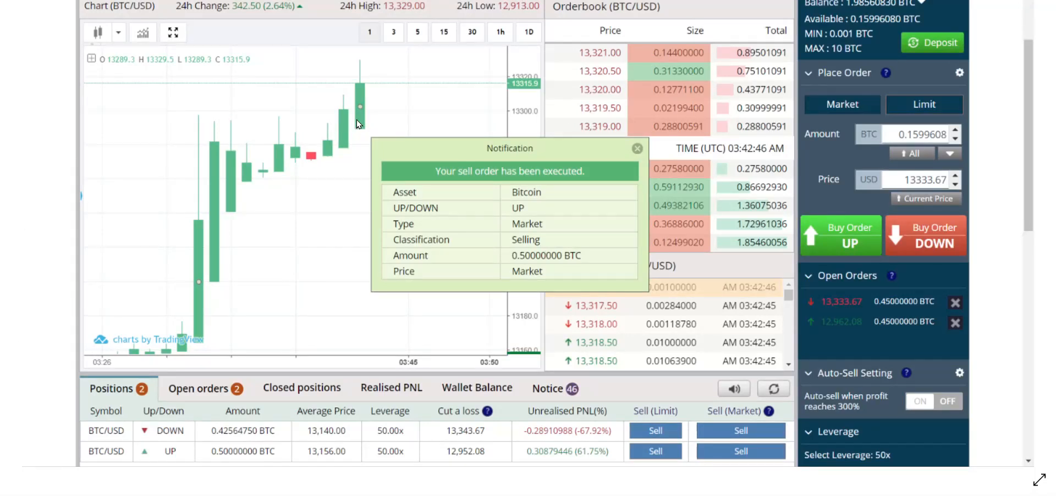
pyautogui.moveTo(364, 118)
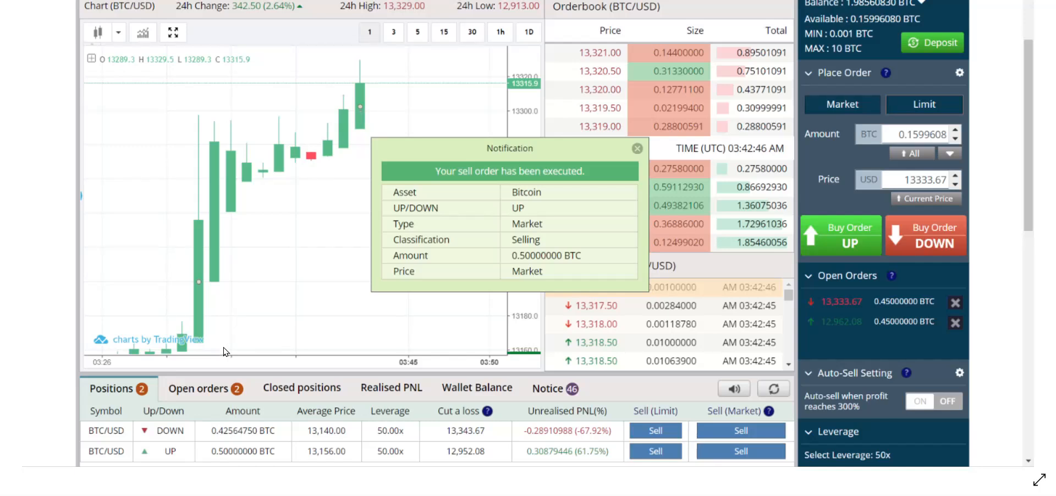
pyautogui.moveTo(307, 464)
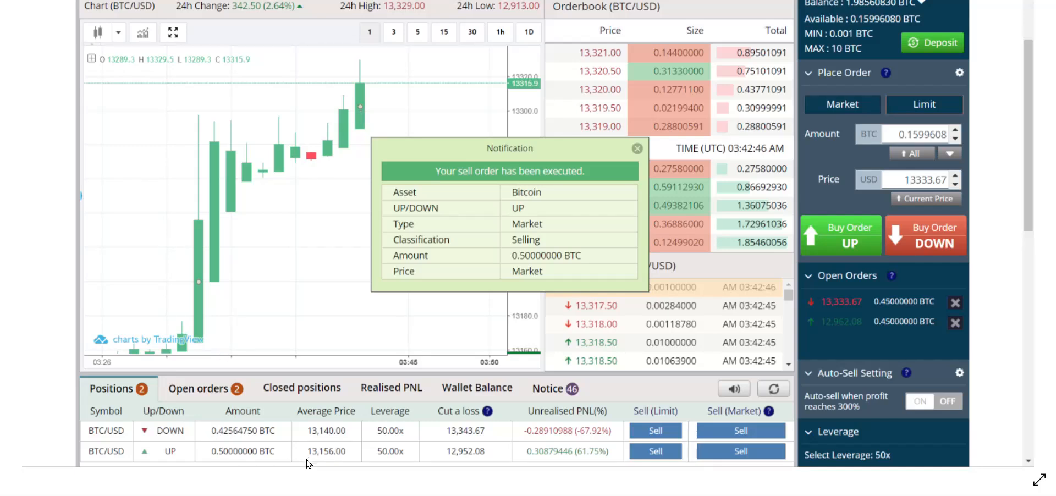
pyautogui.moveTo(475, 458)
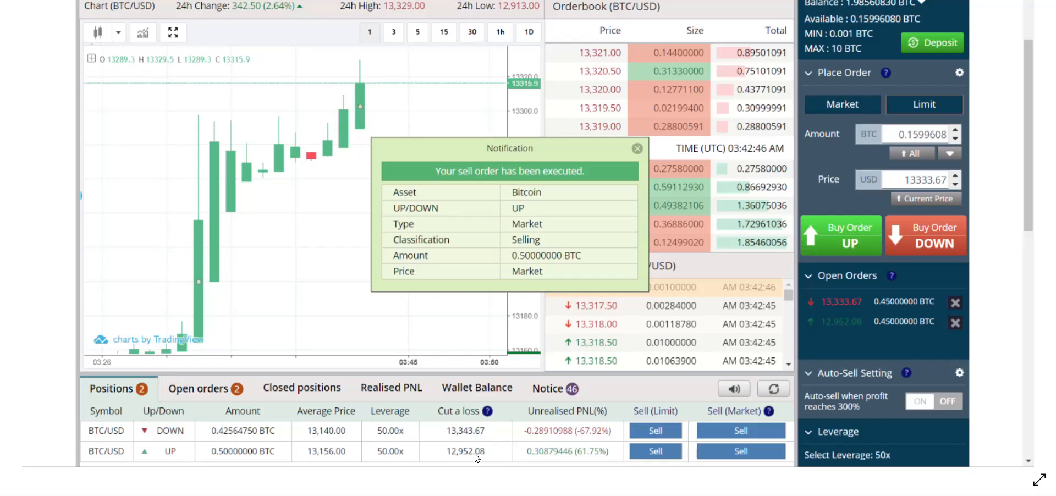
pyautogui.moveTo(301, 287)
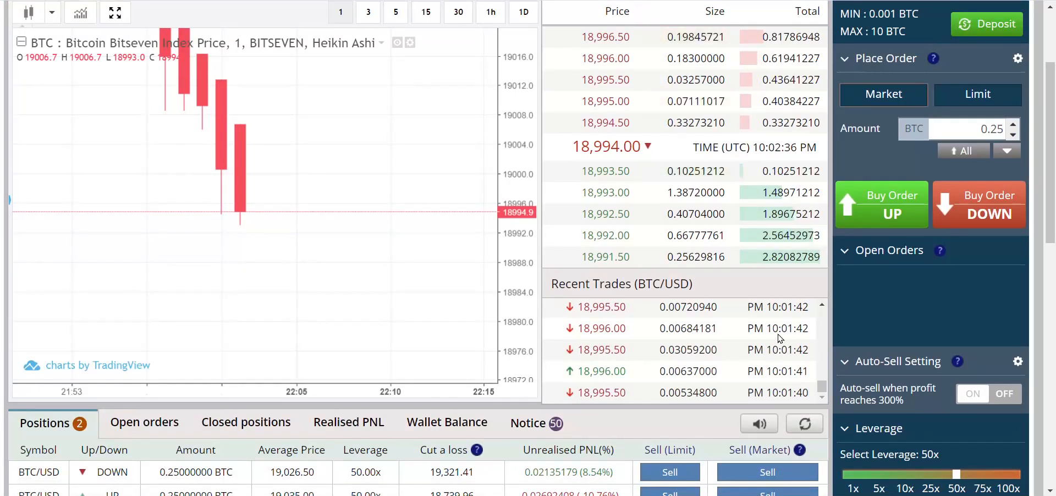
# - Bring the Positions tab into view to watch the 0.25 BTC DOWN and UP unrealised PNL
pyautogui.scroll(-3)
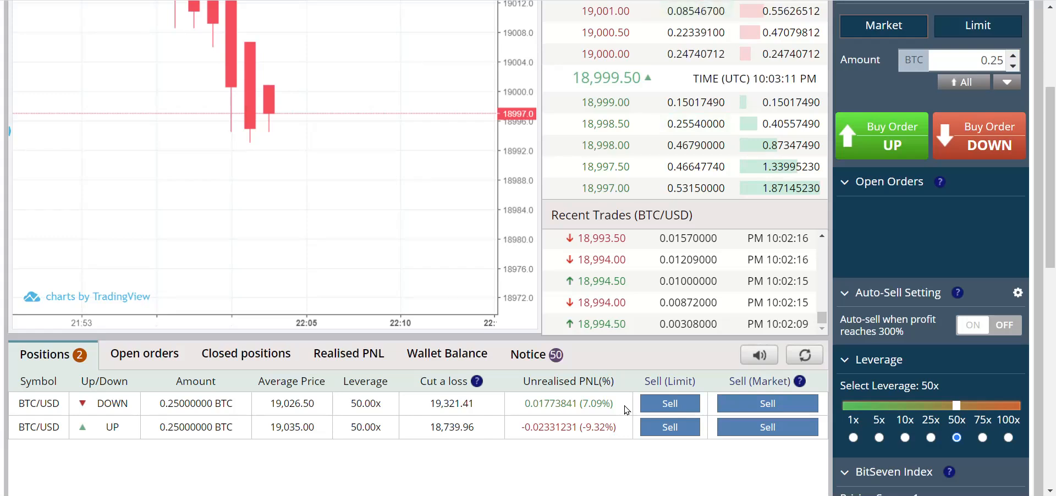
pyautogui.moveTo(381, 120)
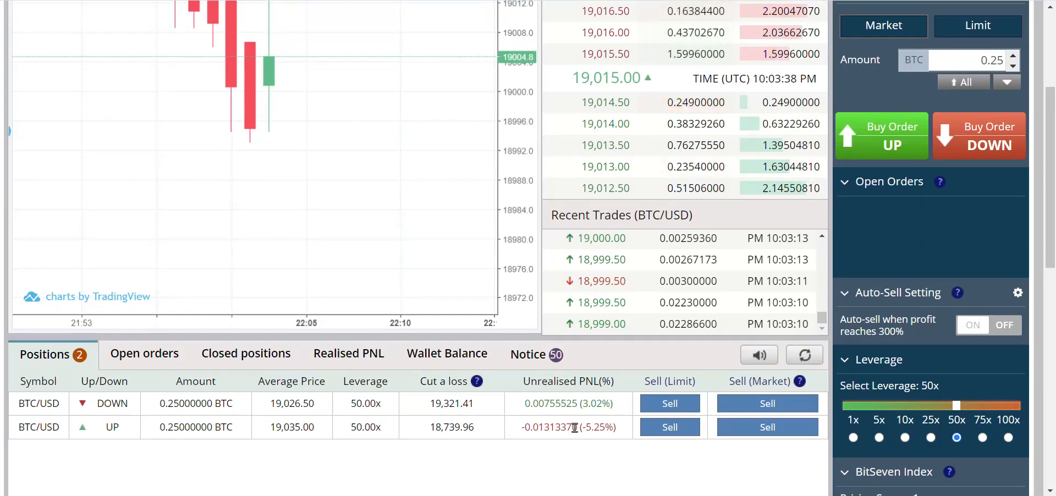
pyautogui.moveTo(376, 149)
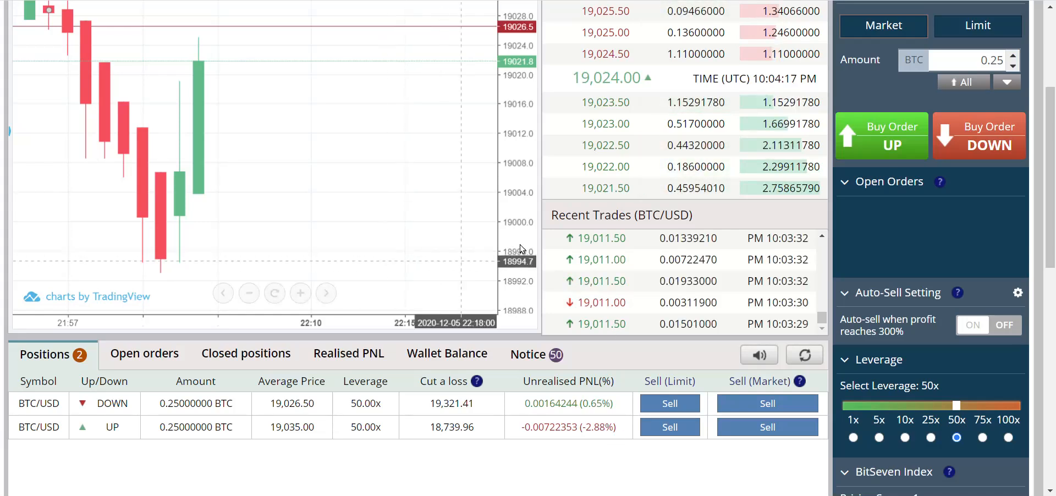
pyautogui.moveTo(310, 77)
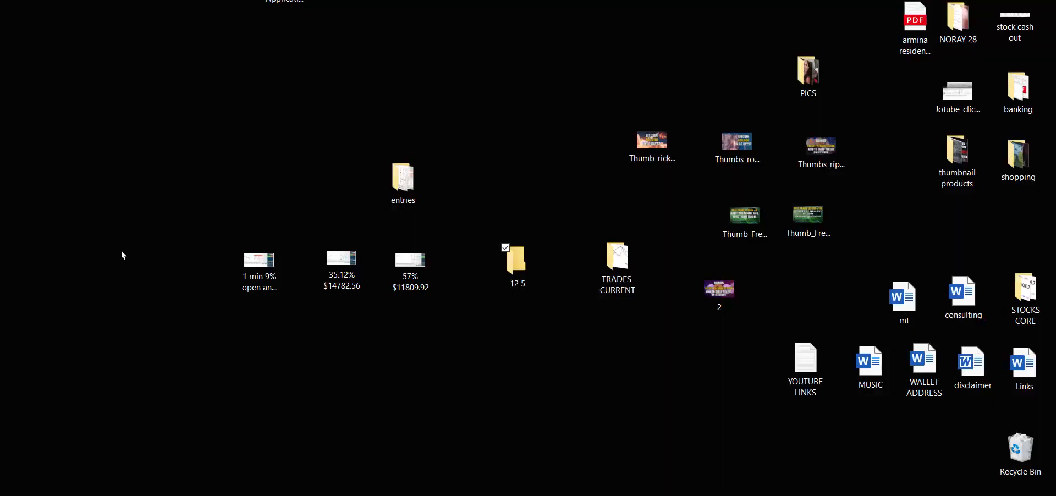
# - Move the three screenshots into folder '12 5', nest it in TRADES CURRENT, and open the screenshot folder
pyautogui.click(259, 263)
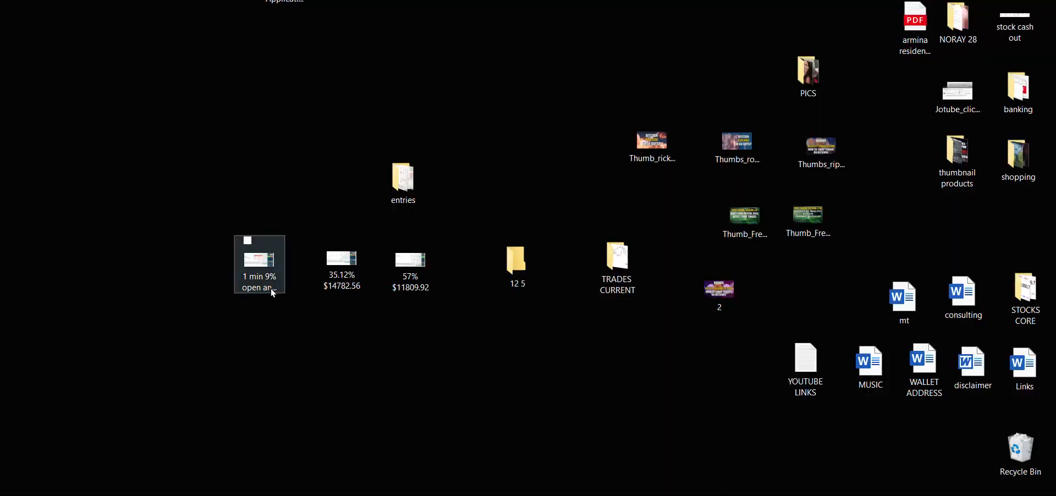
pyautogui.click(259, 263)
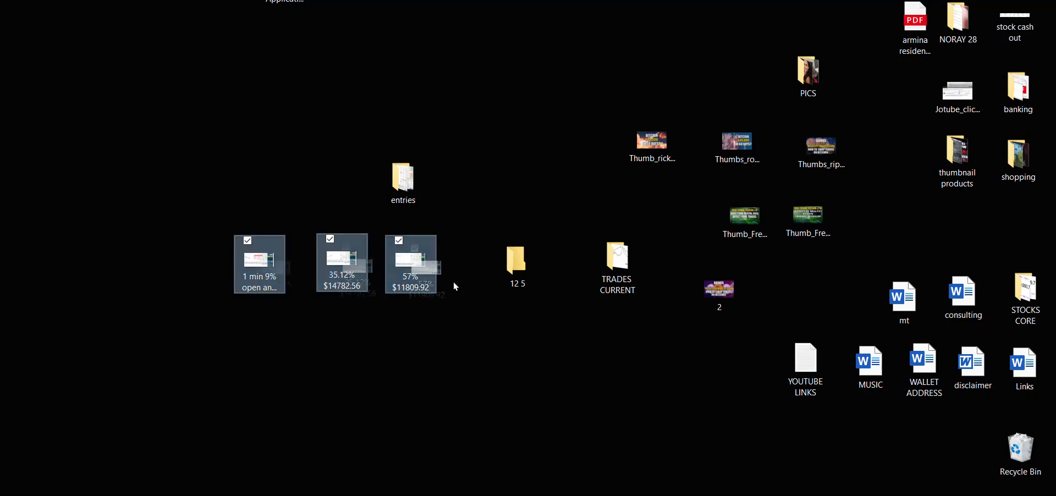
pyautogui.click(516, 263)
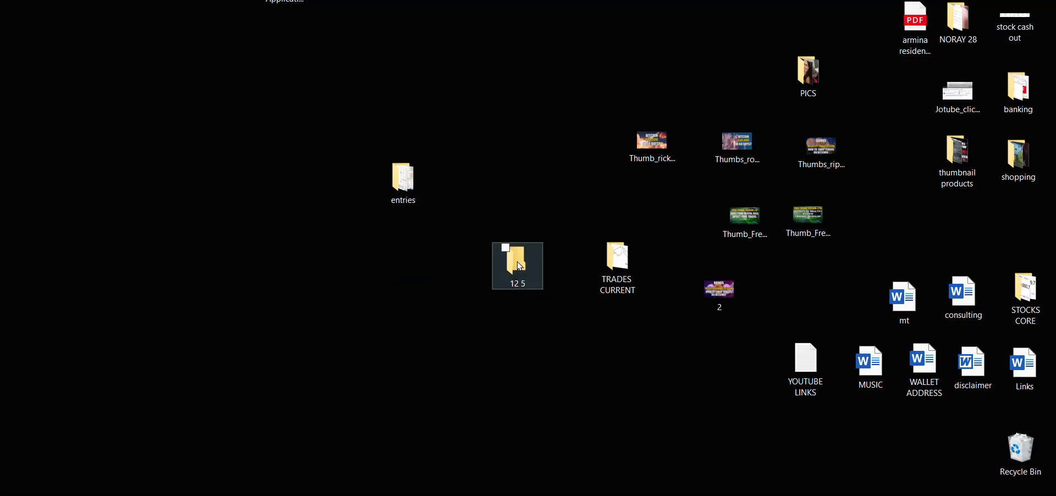
pyautogui.click(616, 257)
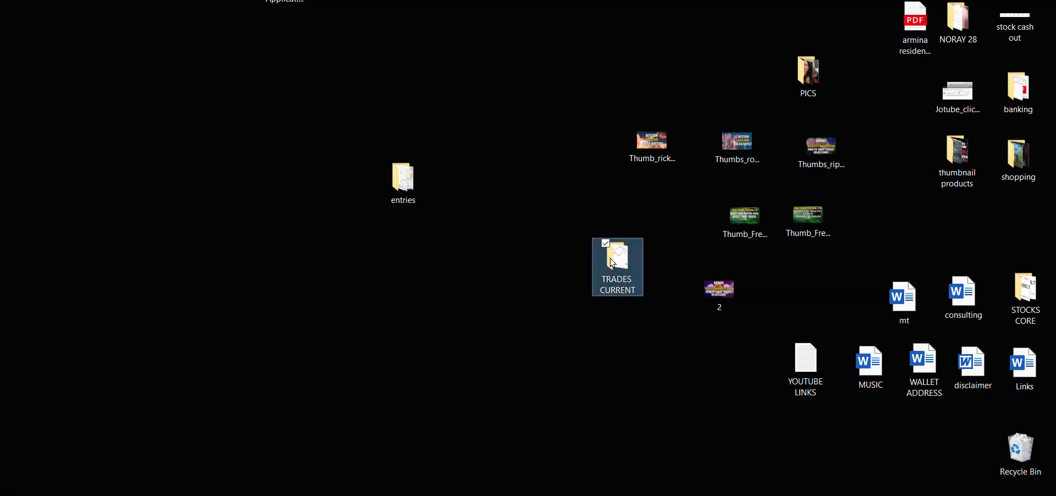
pyautogui.doubleClick(616, 252)
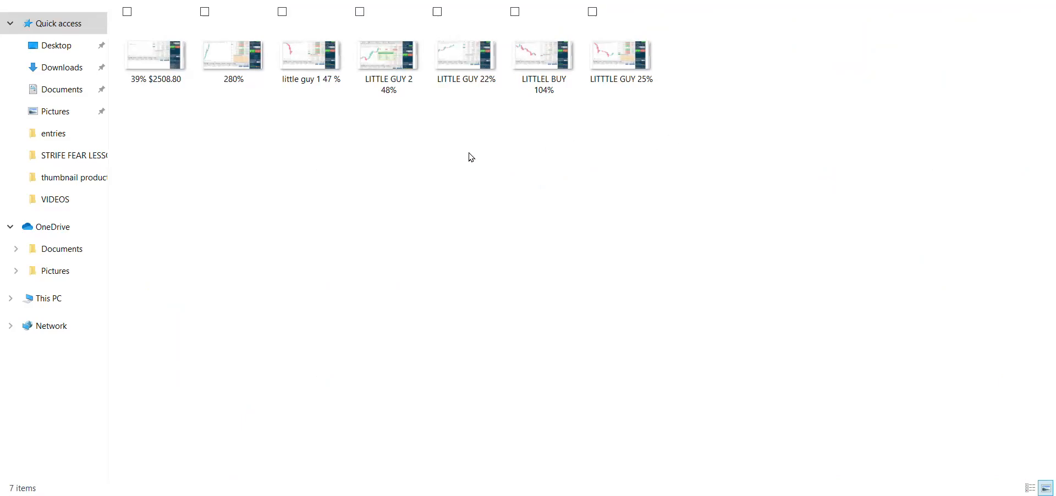
# - View the small-account screenshot of the 50x UP position at +100.46% in Photos
pyautogui.click(543, 52)
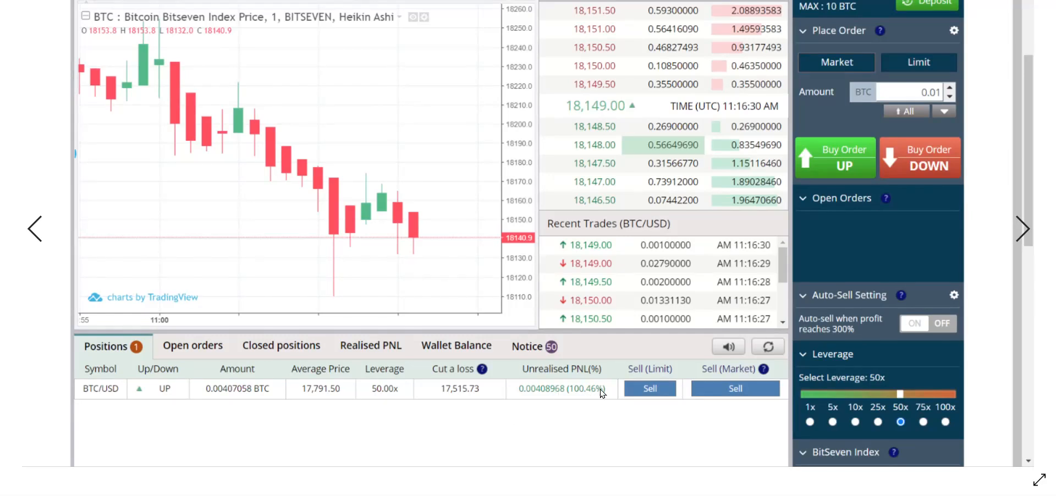
pyautogui.moveTo(350, 423)
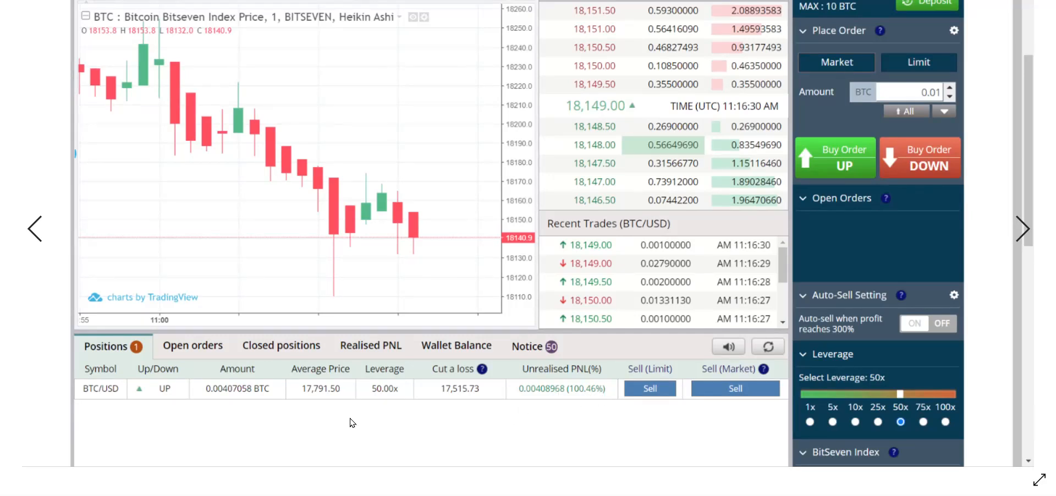
pyautogui.moveTo(220, 398)
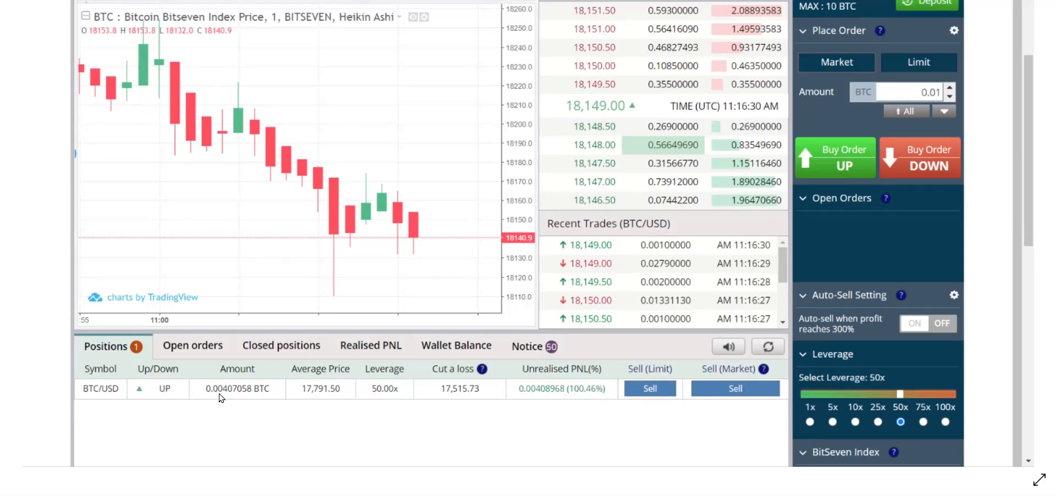
pyautogui.moveTo(167, 7)
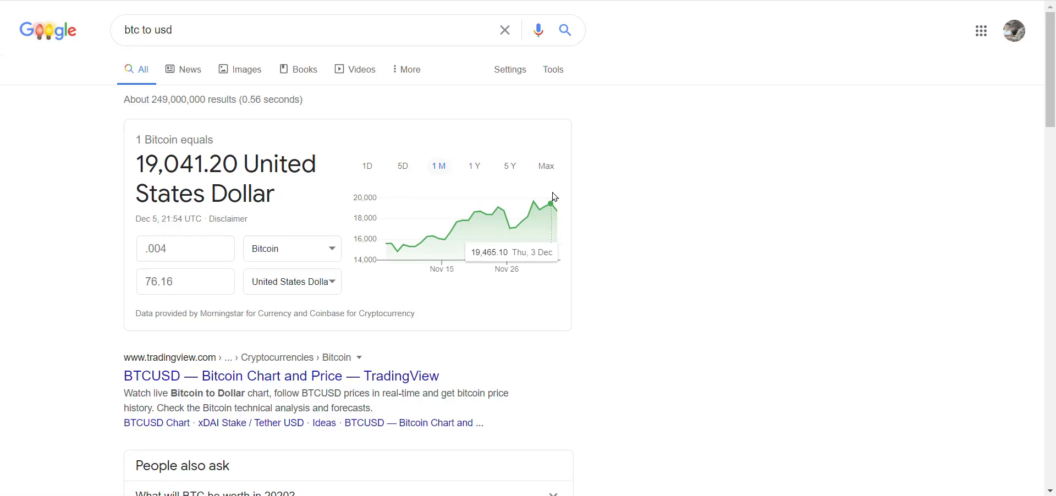
pyautogui.moveTo(527, 215)
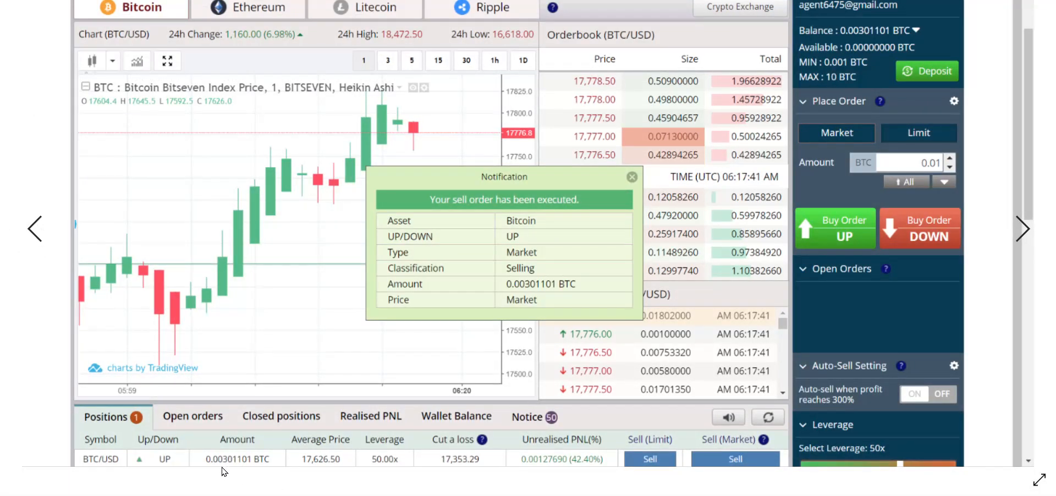
pyautogui.moveTo(600, 462)
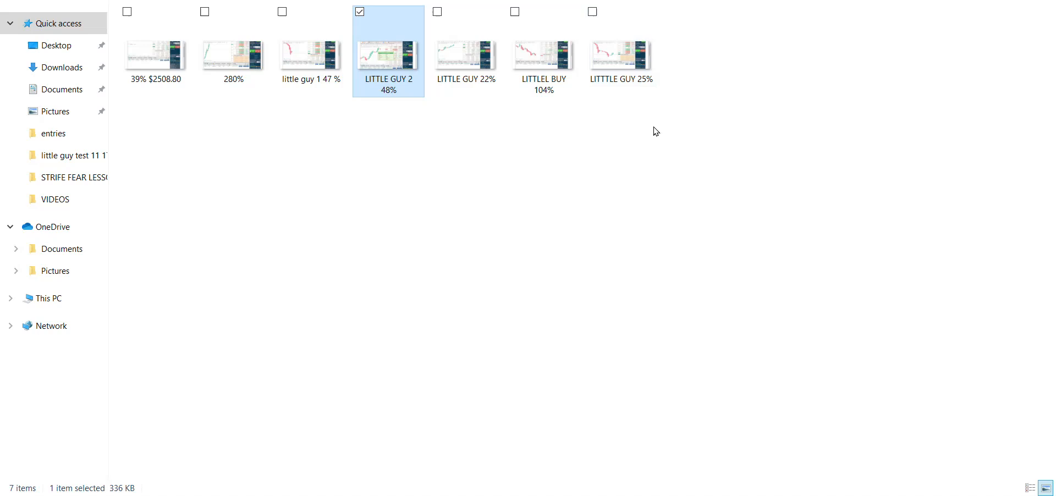
pyautogui.moveTo(774, 230)
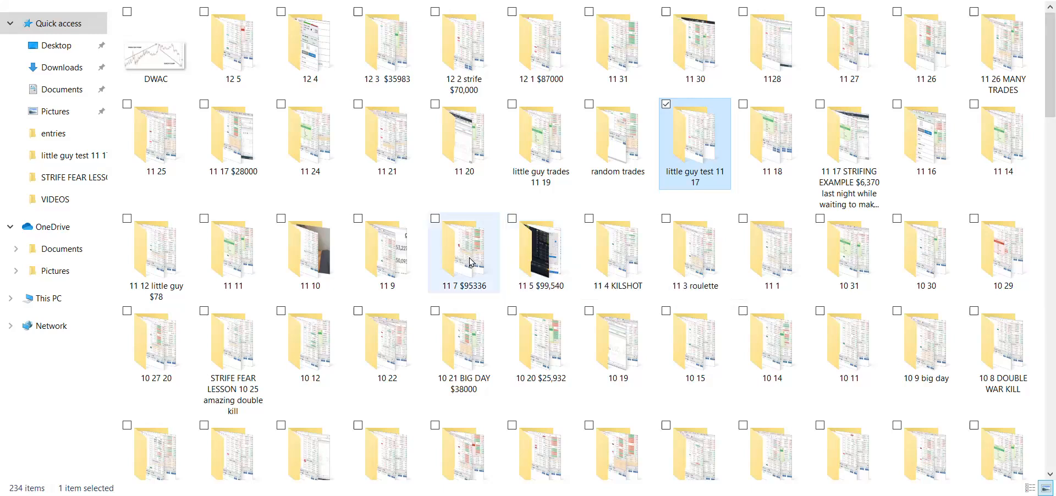
pyautogui.moveTo(469, 263)
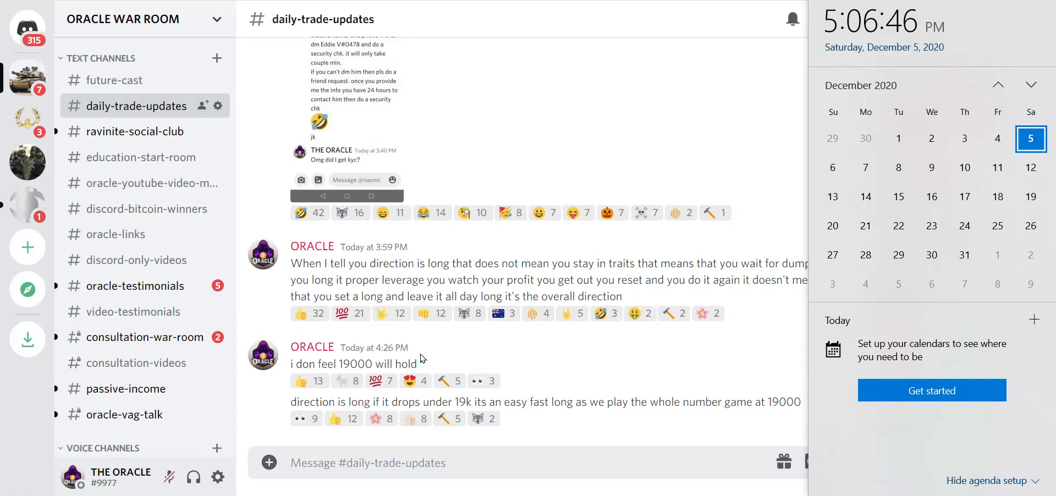
pyautogui.moveTo(355, 380)
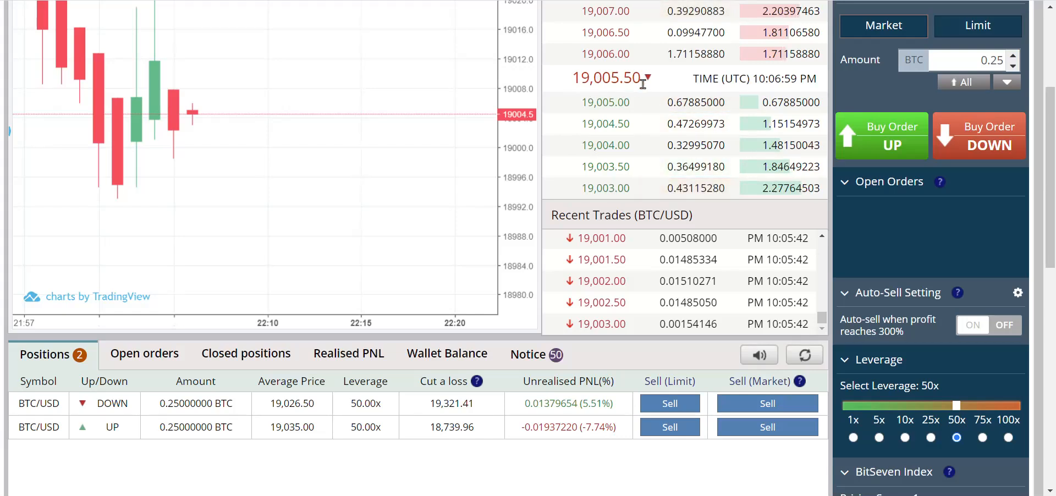
pyautogui.moveTo(652, 88)
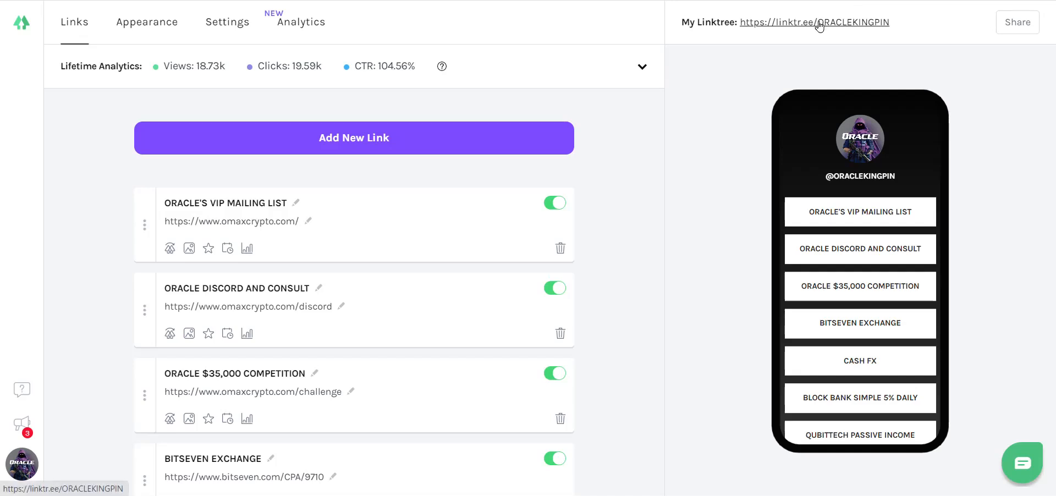
# - Open the ORACLEKINGPIN Linktree page and follow its VIP mailing list link
pyautogui.click(814, 22)
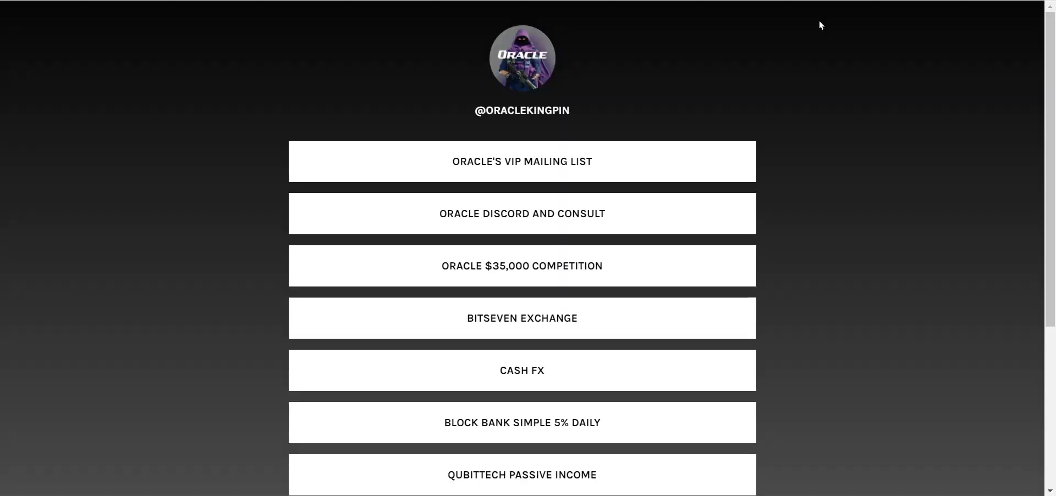
pyautogui.click(522, 160)
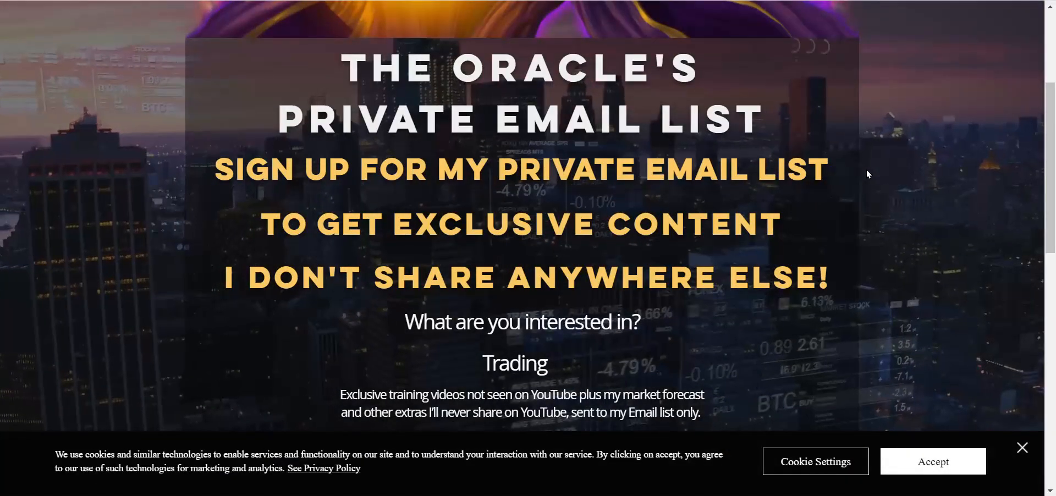
# - Bring the email list's Trading, Passive Income and Both choices and Submit form into view
pyautogui.scroll(-3)
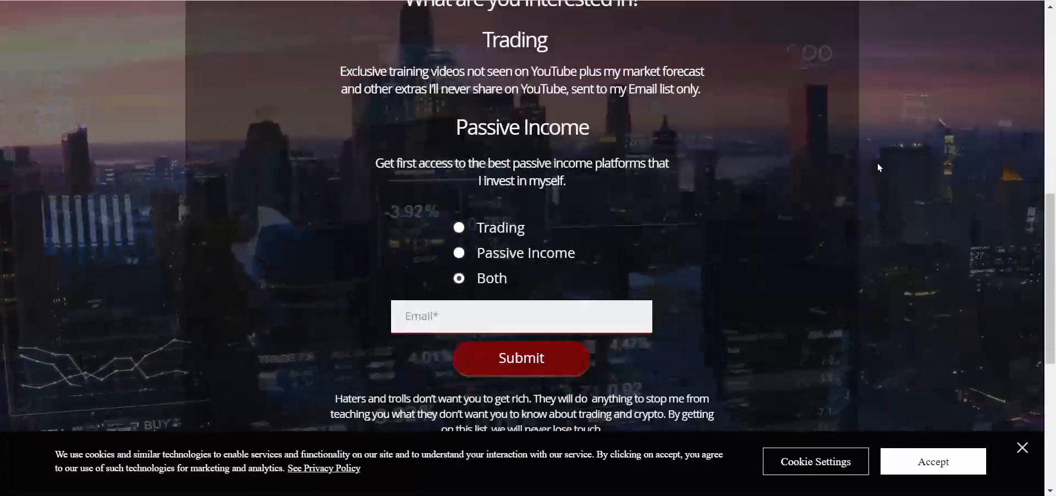
pyautogui.scroll(-3)
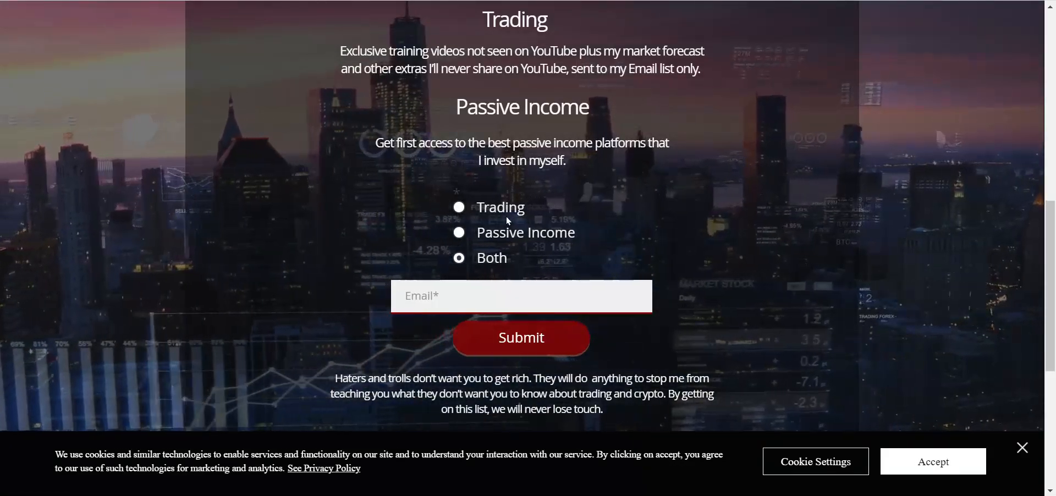
pyautogui.scroll(3)
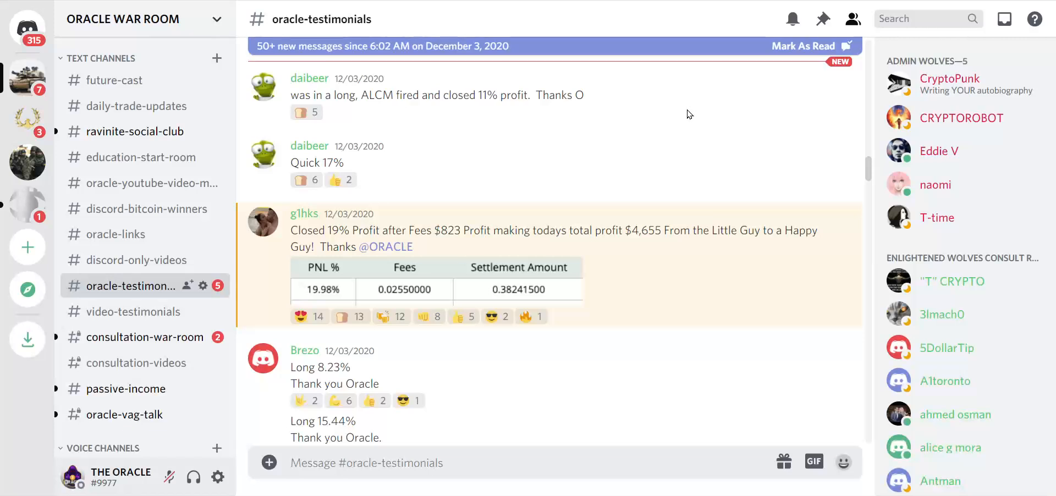
pyautogui.moveTo(614, 126)
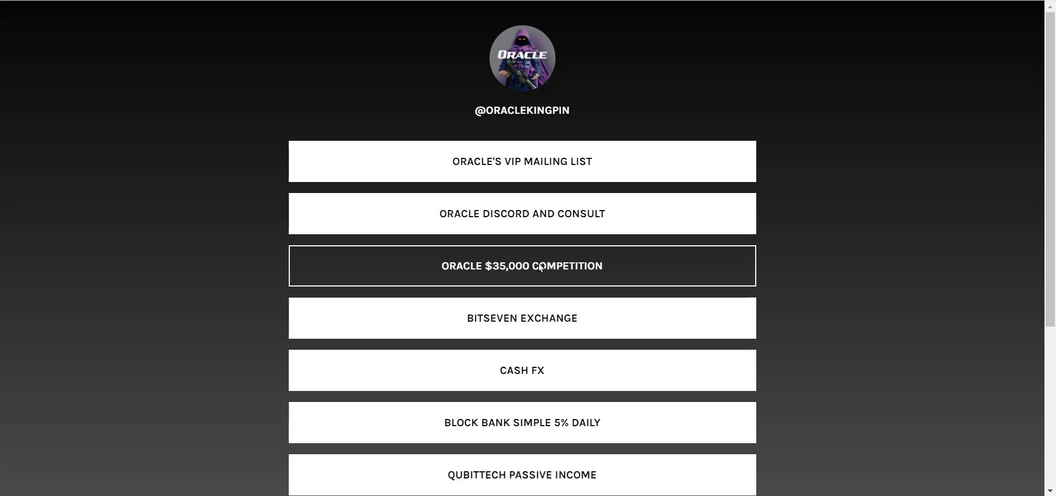
# - View the Oracle $35,000 competition page and scroll through its Discord and non-Discord prizes and rules
pyautogui.click(522, 265)
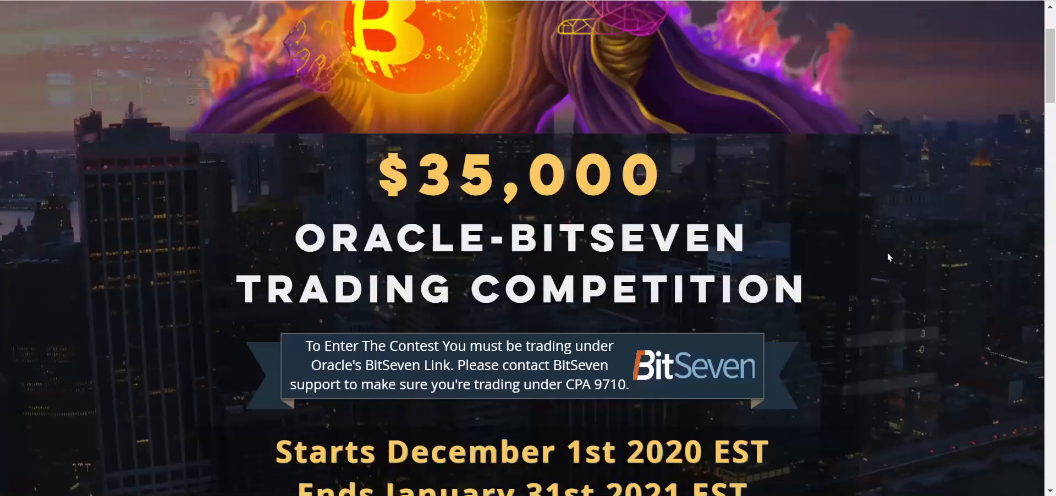
pyautogui.scroll(-3)
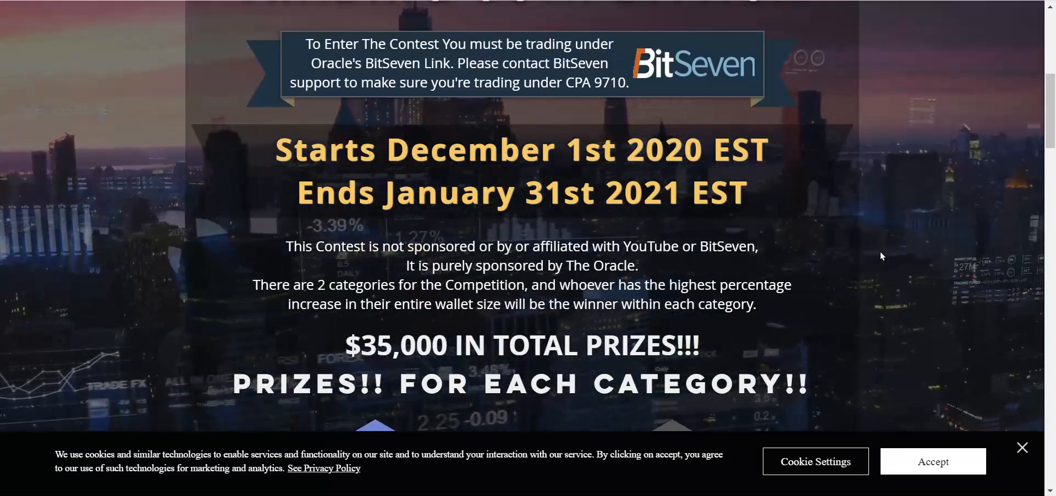
pyautogui.scroll(-3)
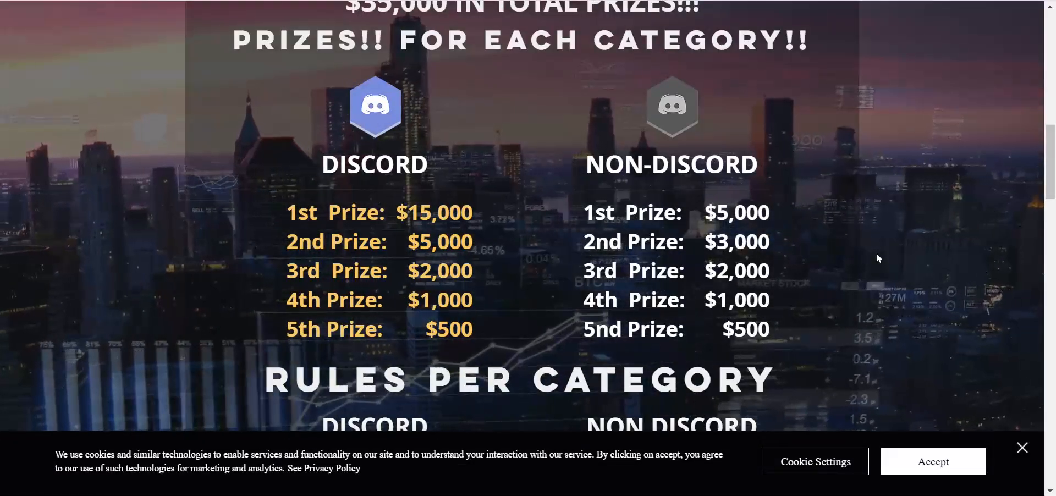
pyautogui.scroll(-3)
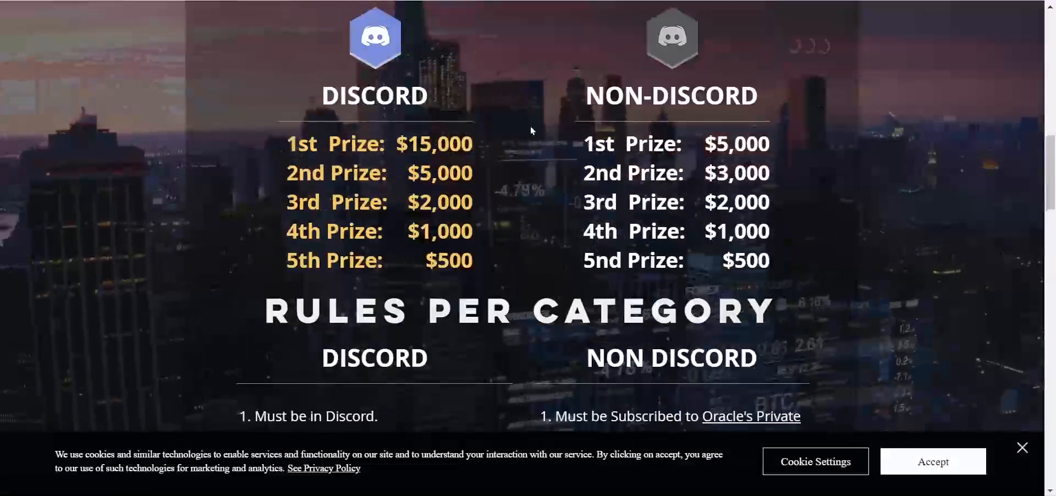
pyautogui.scroll(-3)
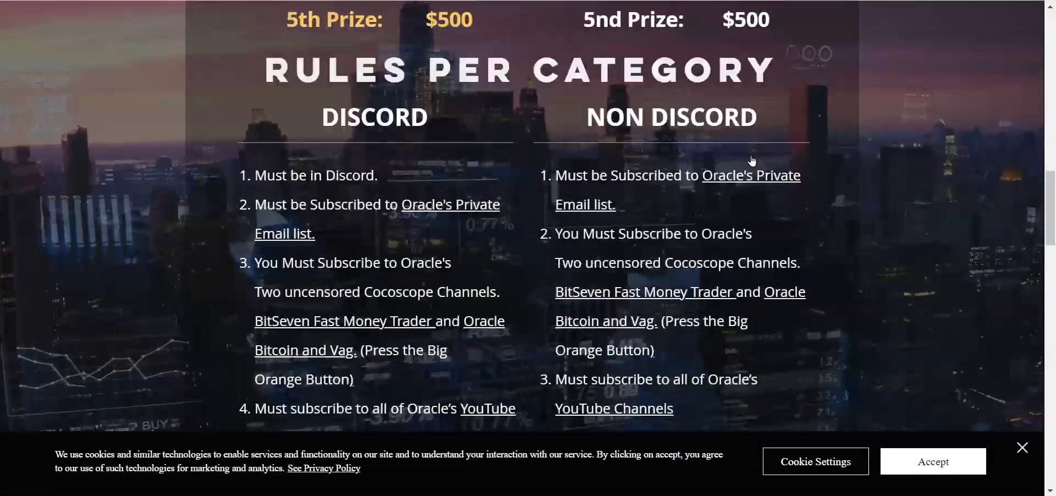
pyautogui.scroll(-3)
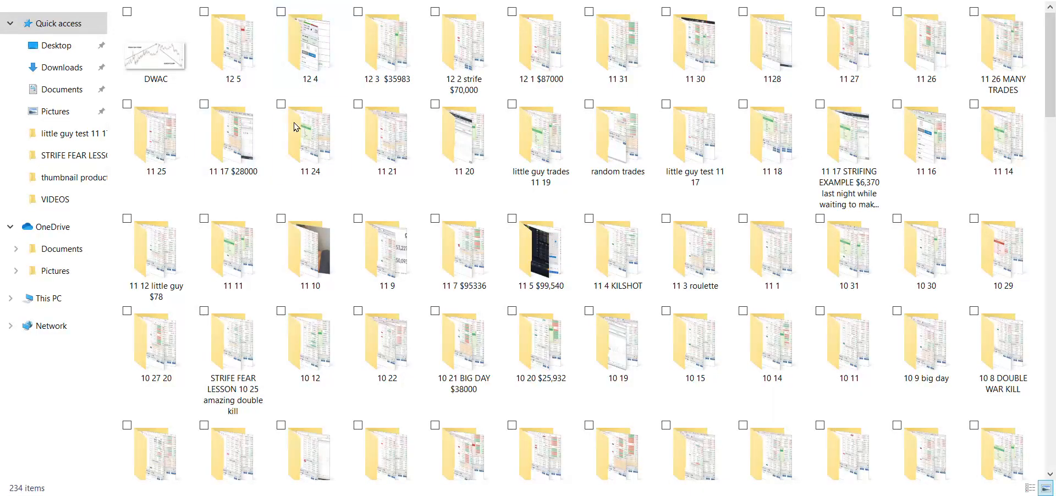
# - Go into a dated trade folder and bring up the '12 2 strife $70,000' screenshots
pyautogui.click(308, 134)
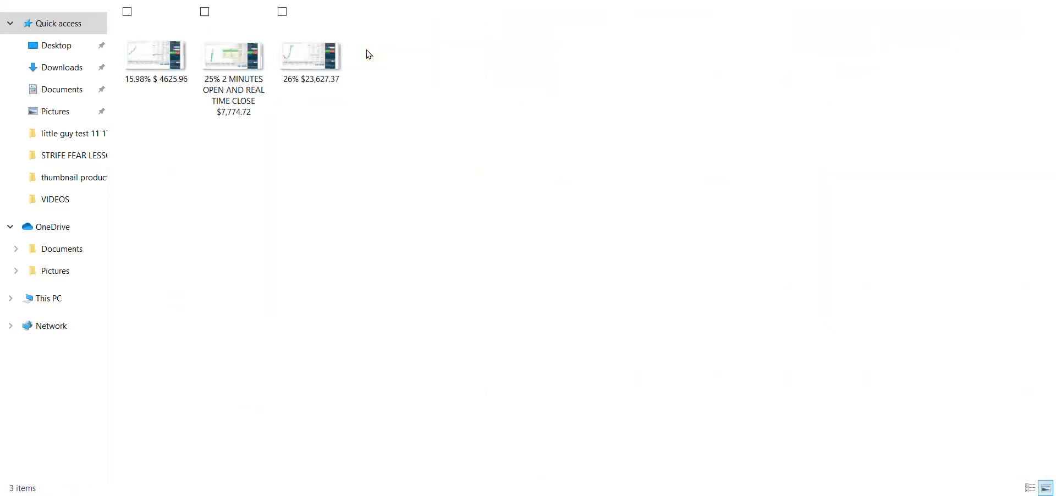
pyautogui.moveTo(299, 123)
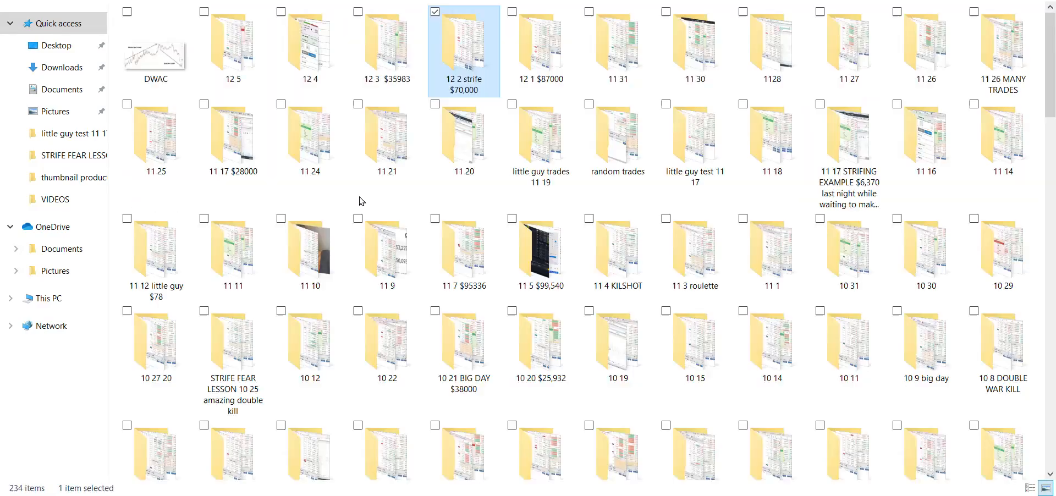
pyautogui.doubleClick(463, 40)
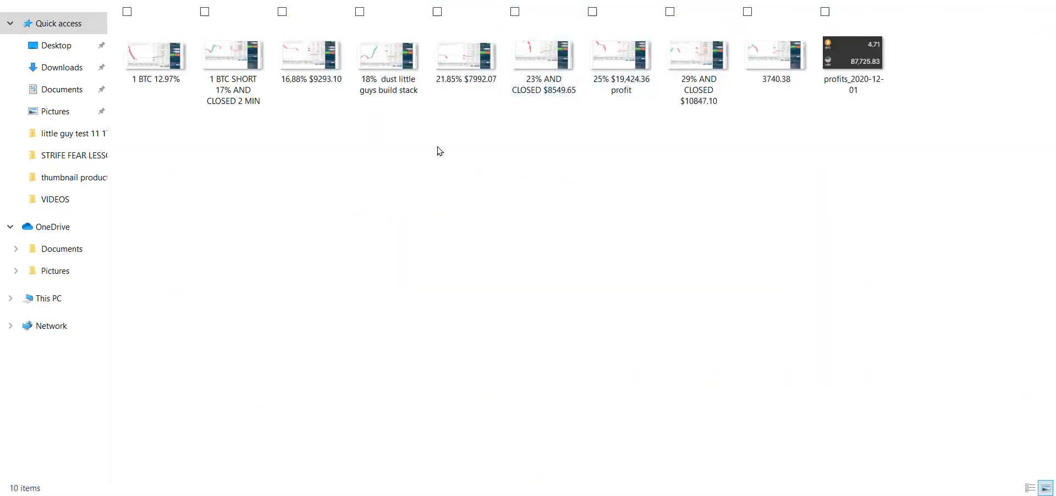
pyautogui.click(310, 54)
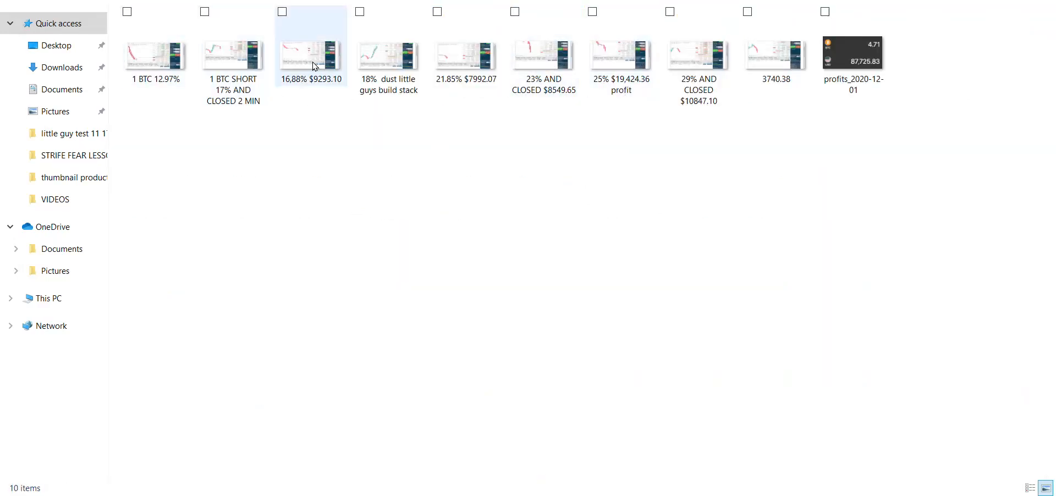
pyautogui.click(776, 53)
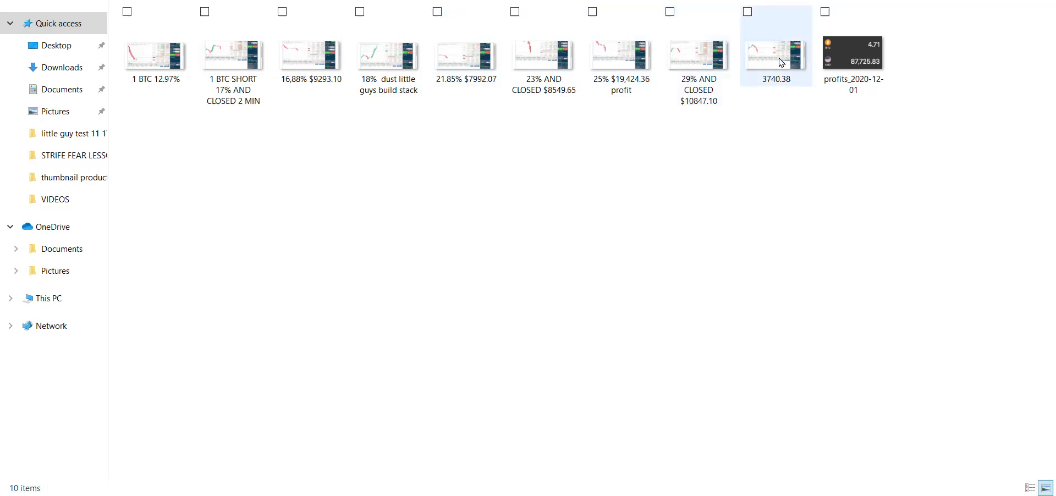
# - Browse to another folder of ten trade screenshots, including '25% $19,424.36 profit'
pyautogui.click(155, 53)
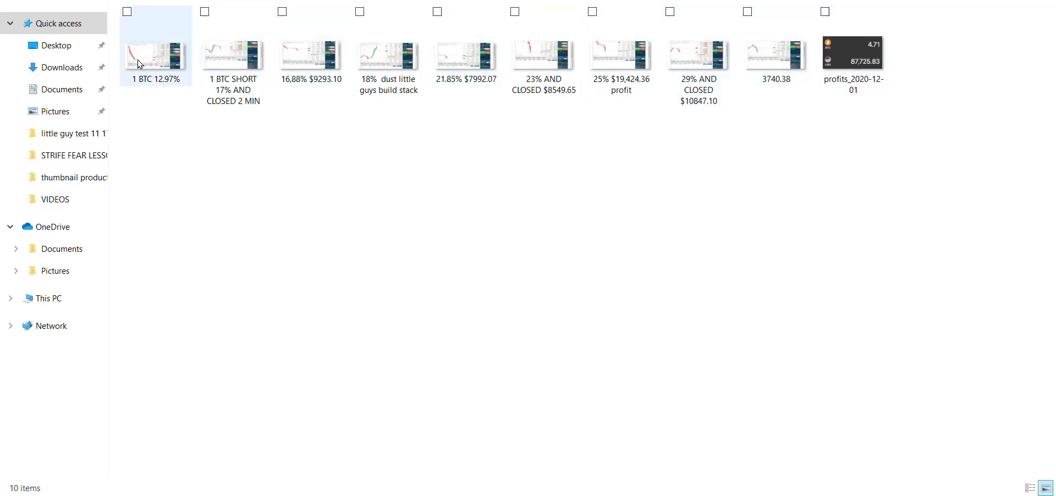
pyautogui.click(774, 54)
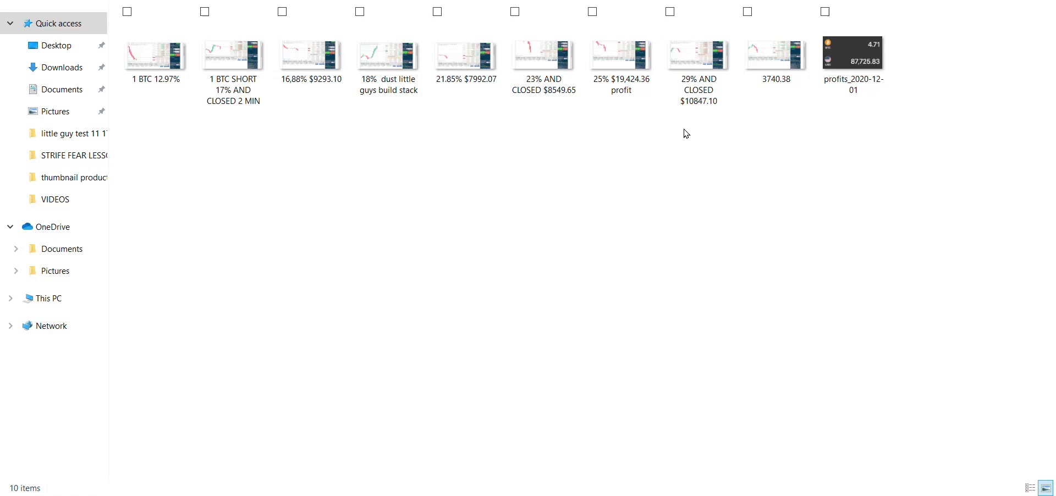
pyautogui.moveTo(235, 114)
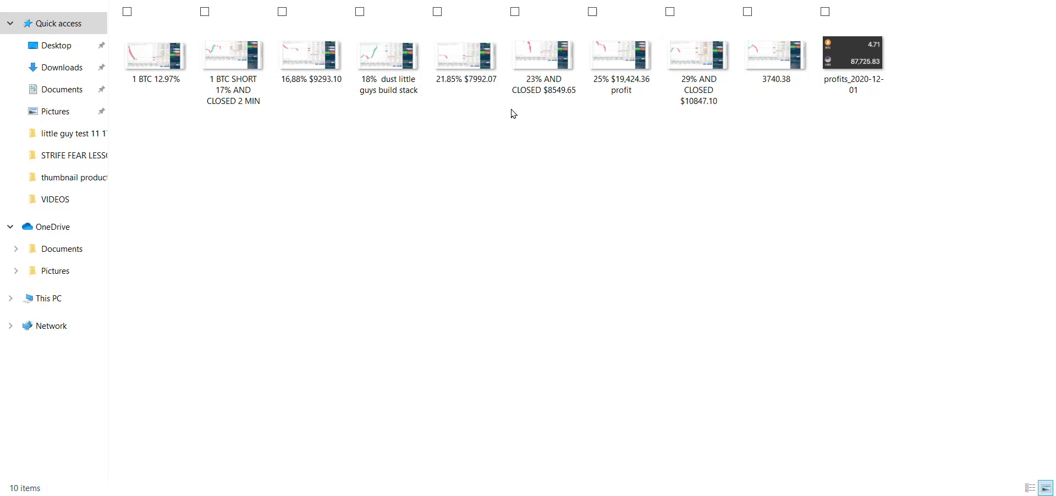
pyautogui.click(155, 54)
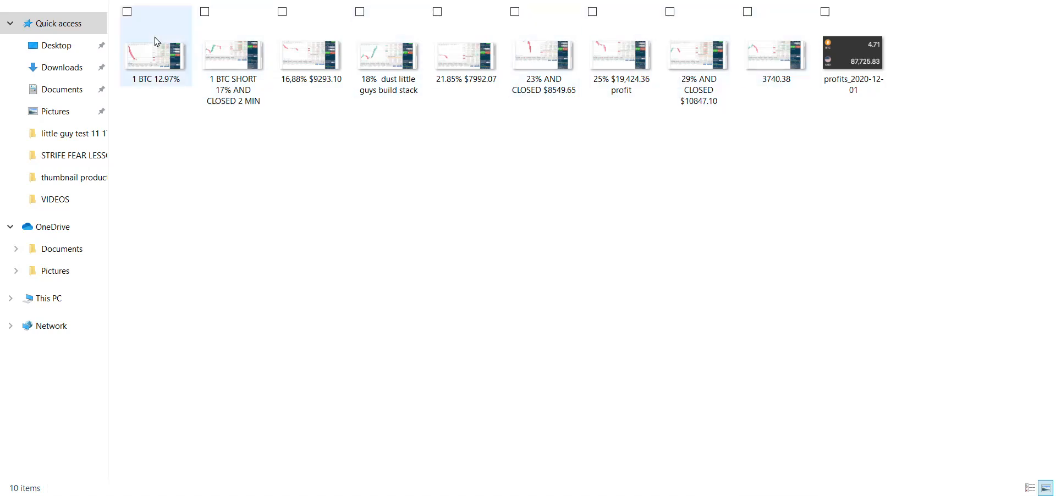
pyautogui.moveTo(149, 34)
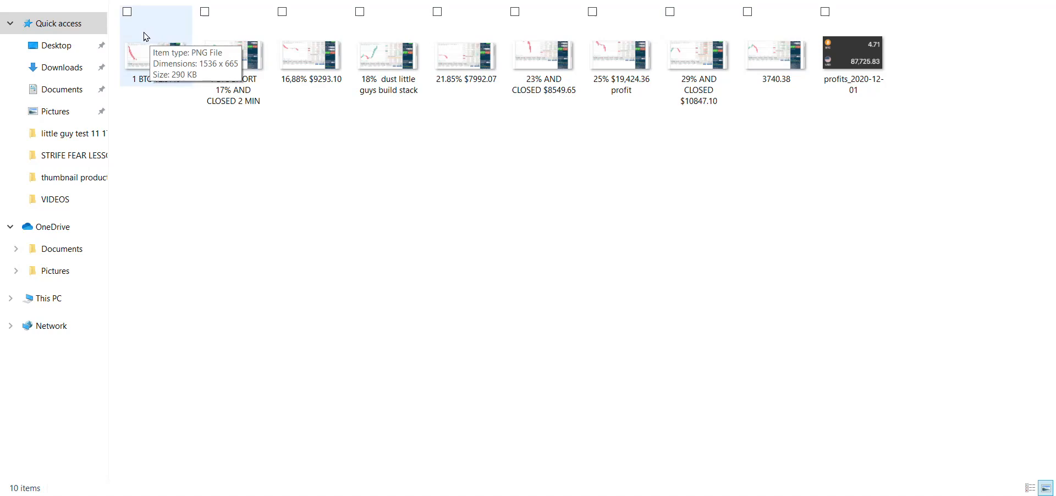
pyautogui.moveTo(115, 110)
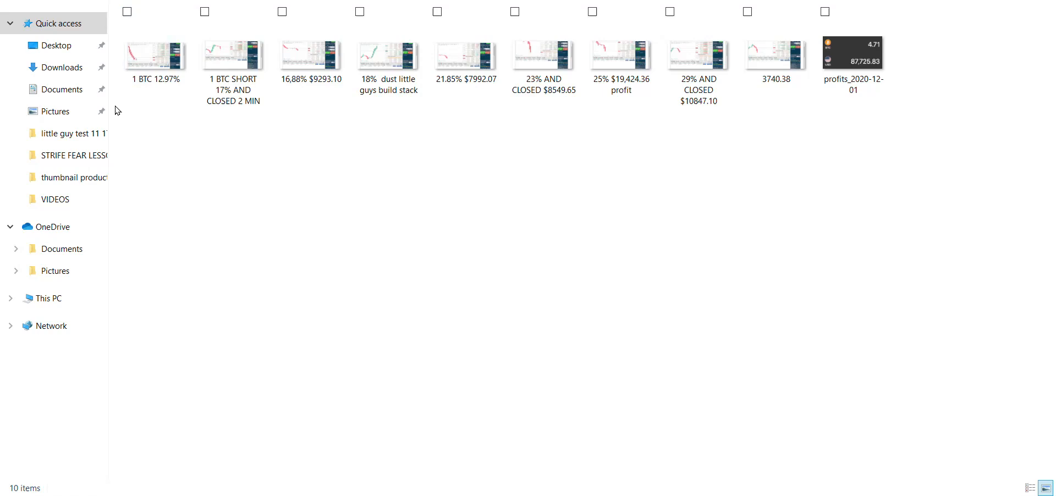
# - Check the two open 0.25 BTC 50x positions on the Bitseven live page
pyautogui.click(155, 57)
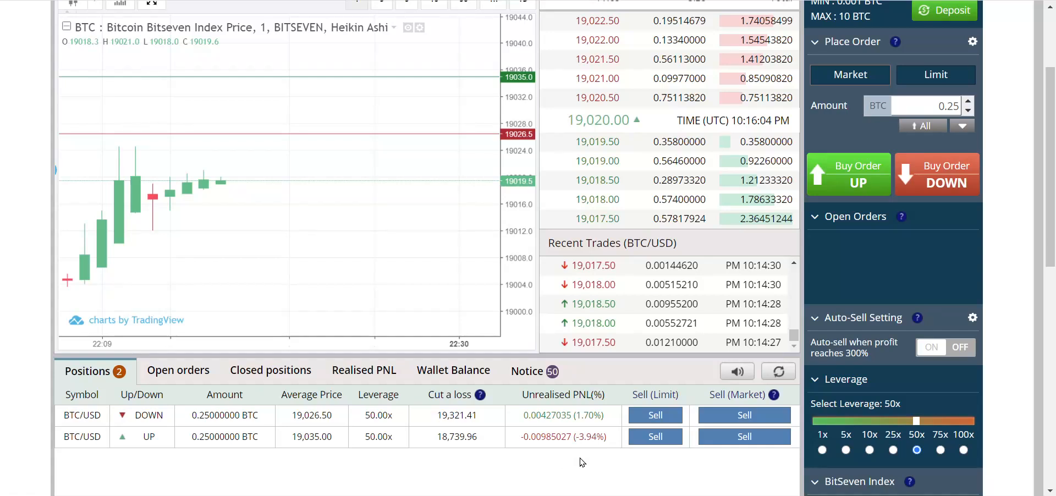
pyautogui.moveTo(604, 461)
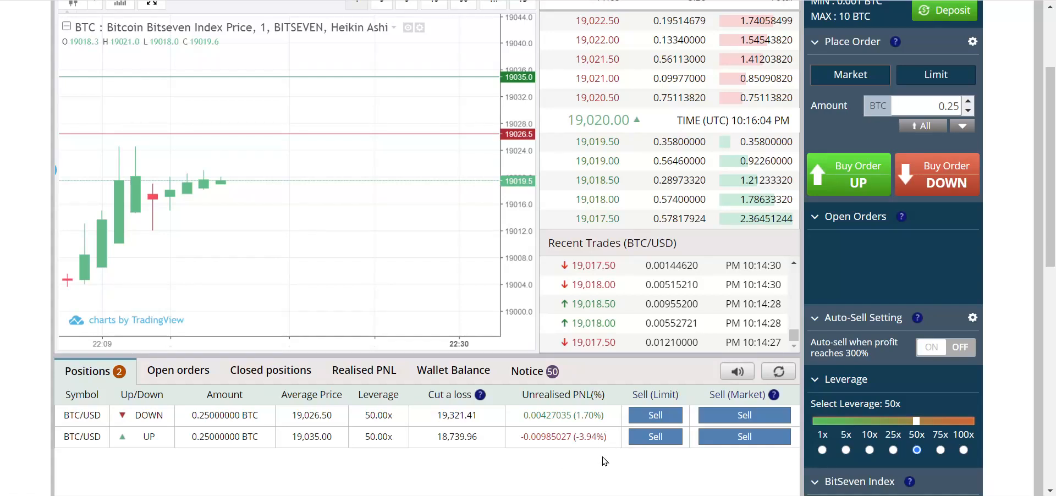
pyautogui.moveTo(773, 284)
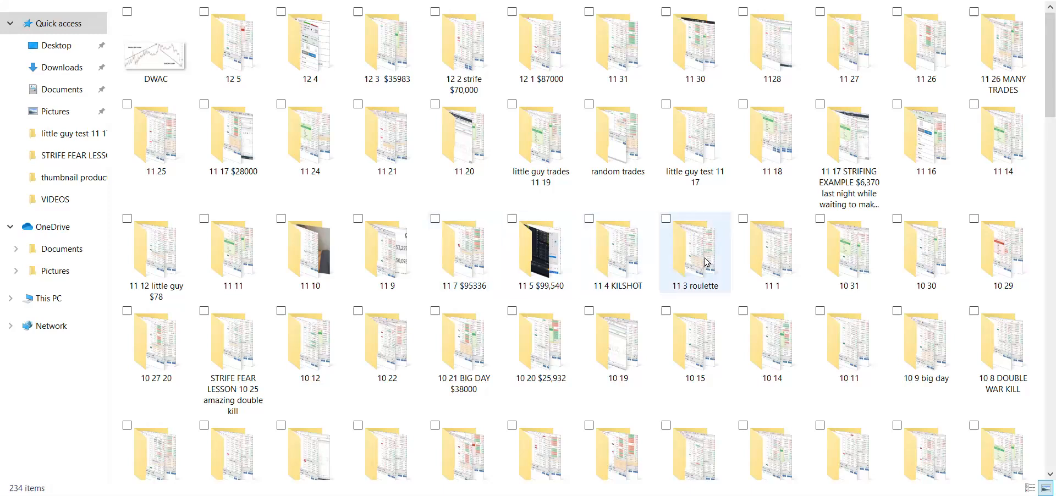
# - Look through the '11 3 roulette' screenshots, then reach the folder with the sunday dump and strife screenshots
pyautogui.doubleClick(694, 252)
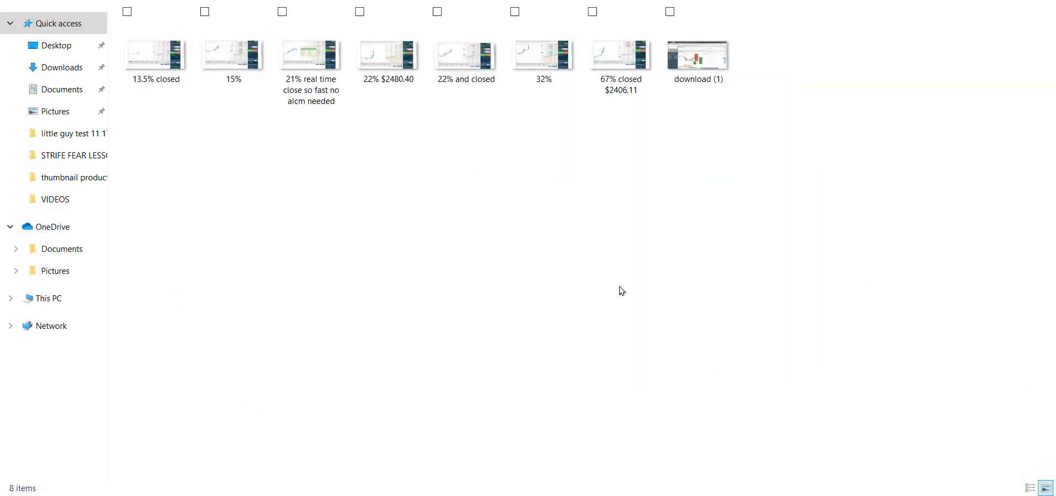
pyautogui.click(310, 54)
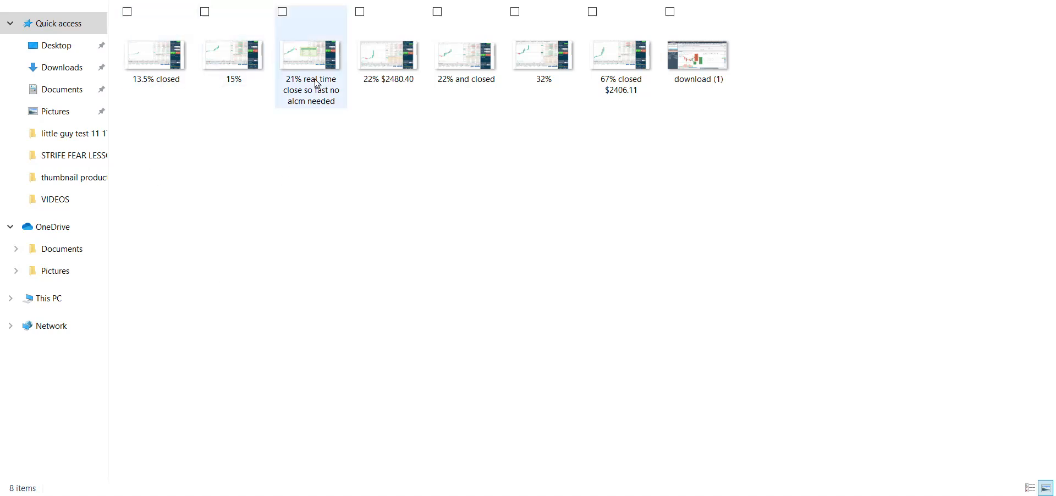
pyautogui.click(542, 54)
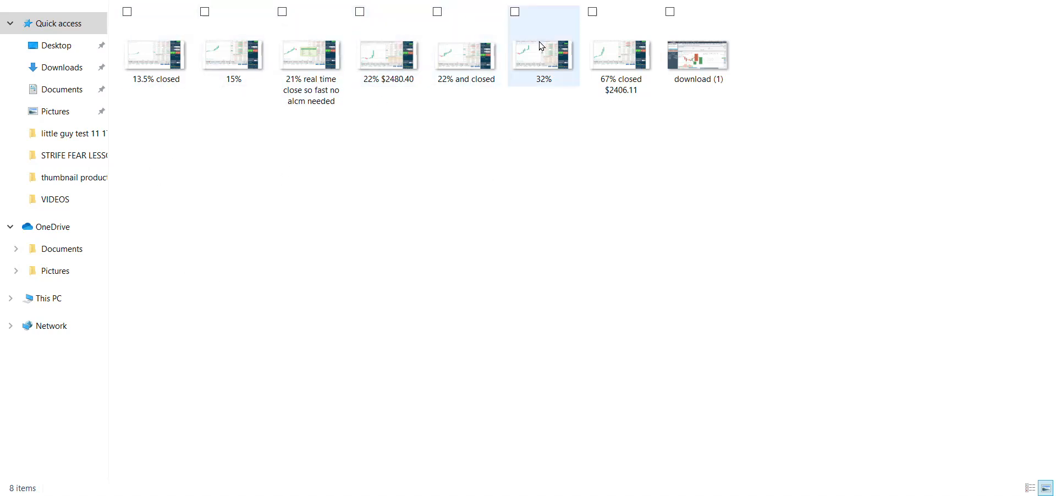
pyautogui.click(603, 134)
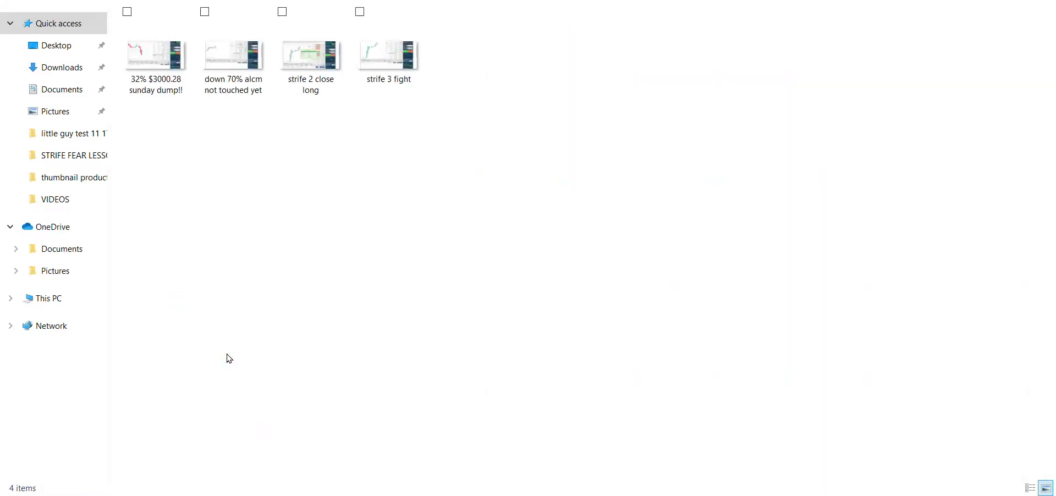
# - View the 'down 70% alcm not touched yet' screenshot in Photos, then the short at 32.31% profit
pyautogui.click(233, 54)
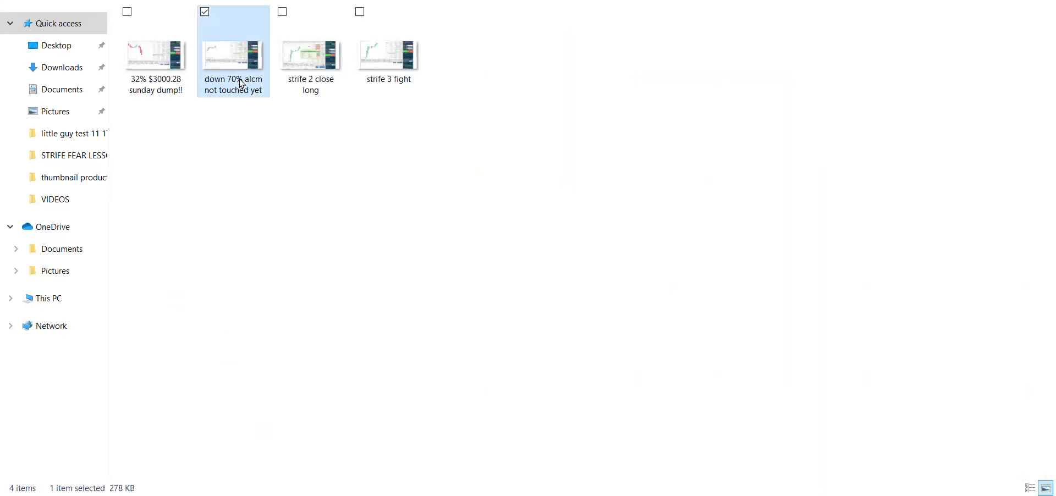
pyautogui.doubleClick(232, 50)
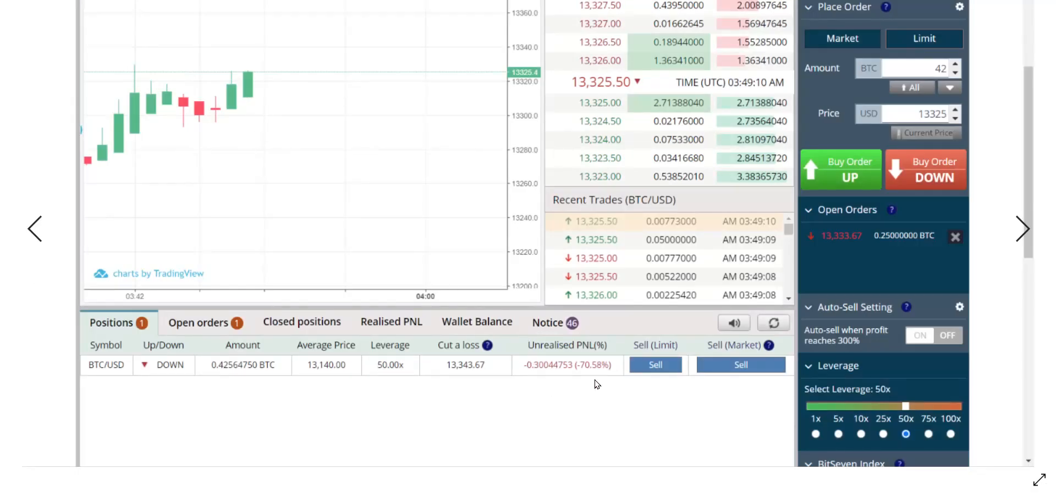
pyautogui.moveTo(612, 384)
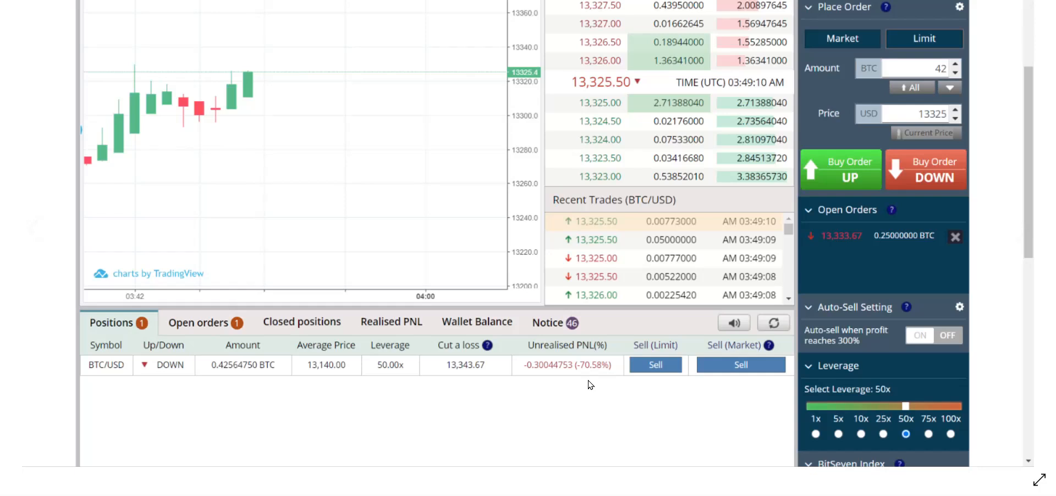
pyautogui.rightClick(590, 384)
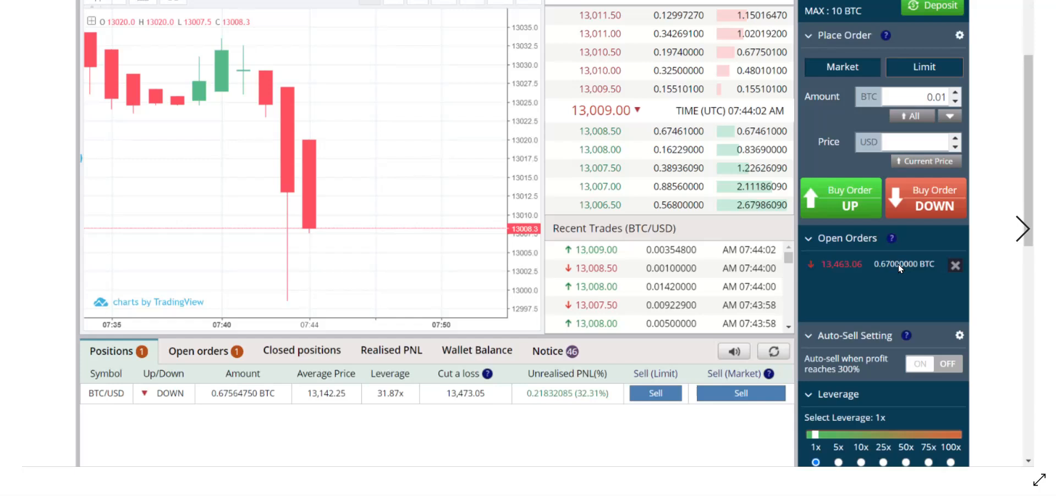
pyautogui.moveTo(586, 413)
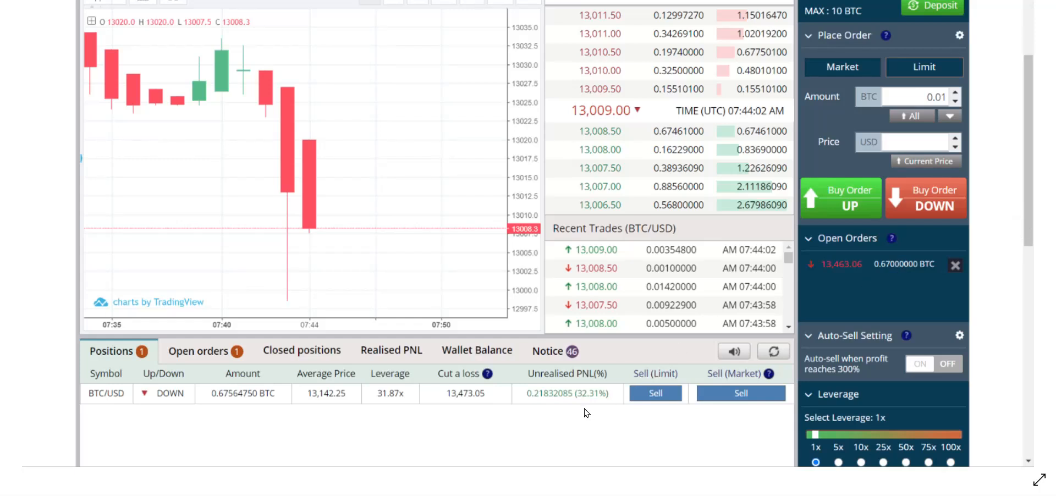